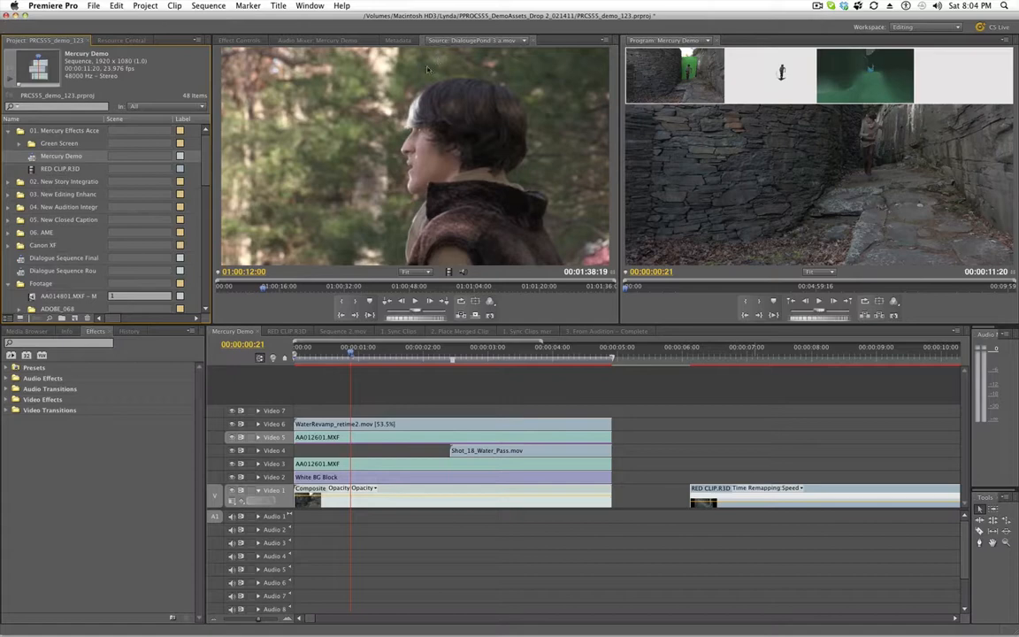
pyautogui.moveTo(417, 85)
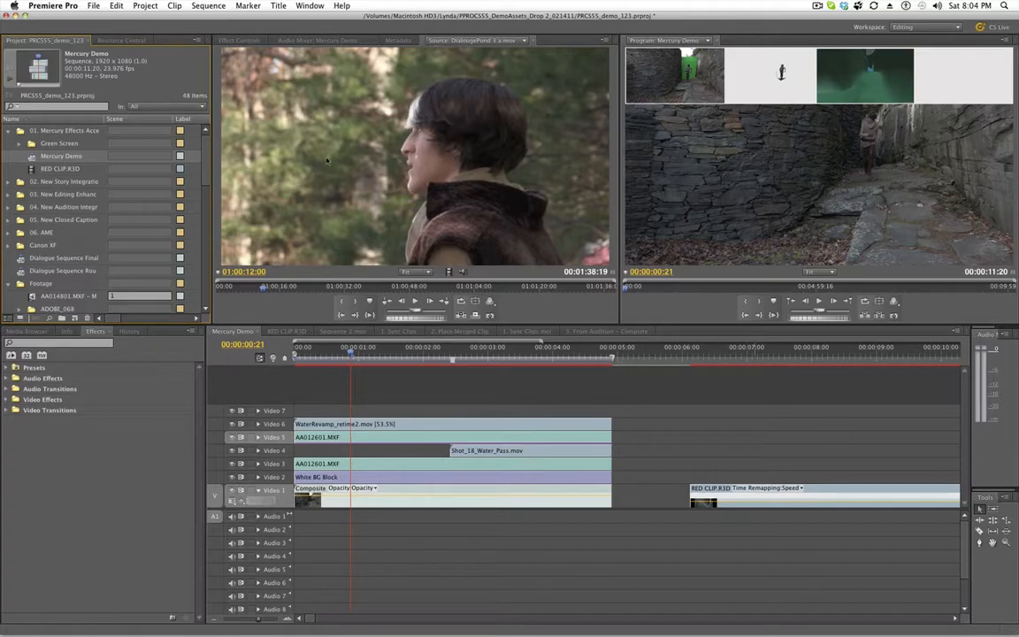
pyautogui.moveTo(298, 230)
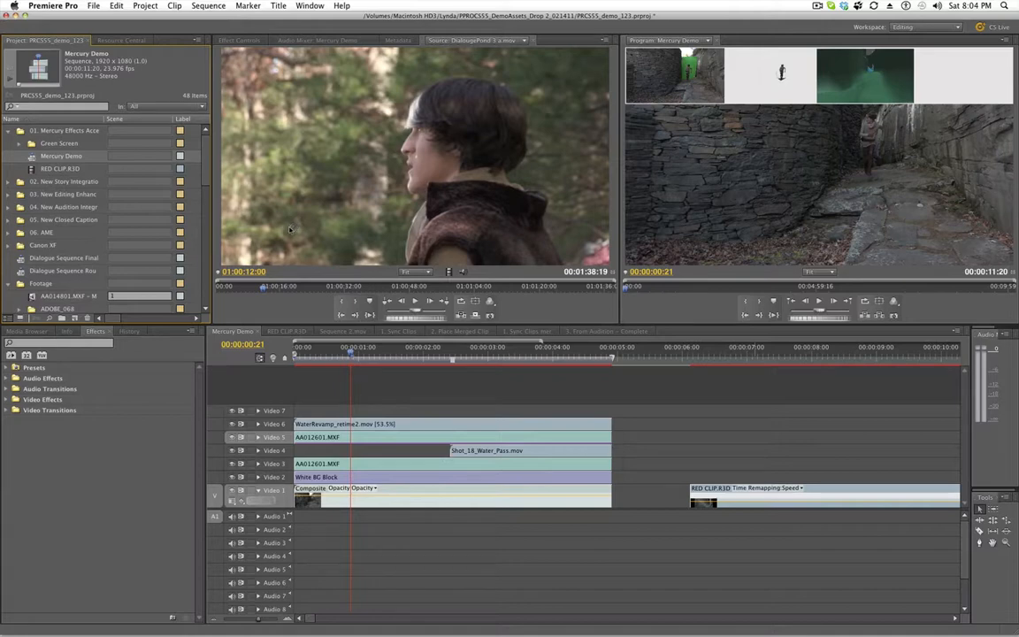
pyautogui.moveTo(505, 60)
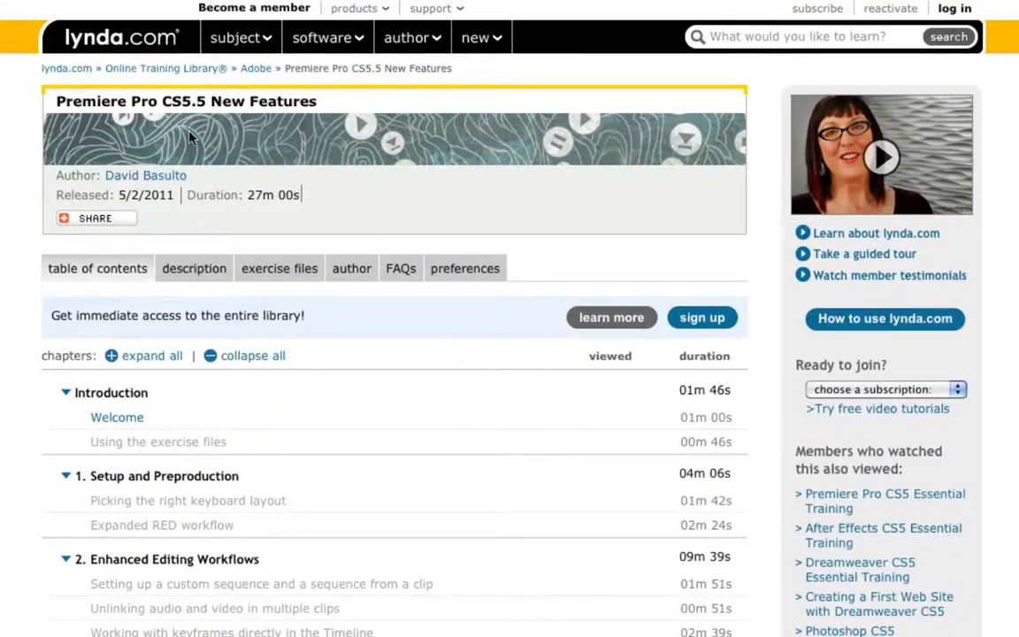
pyautogui.moveTo(326, 107)
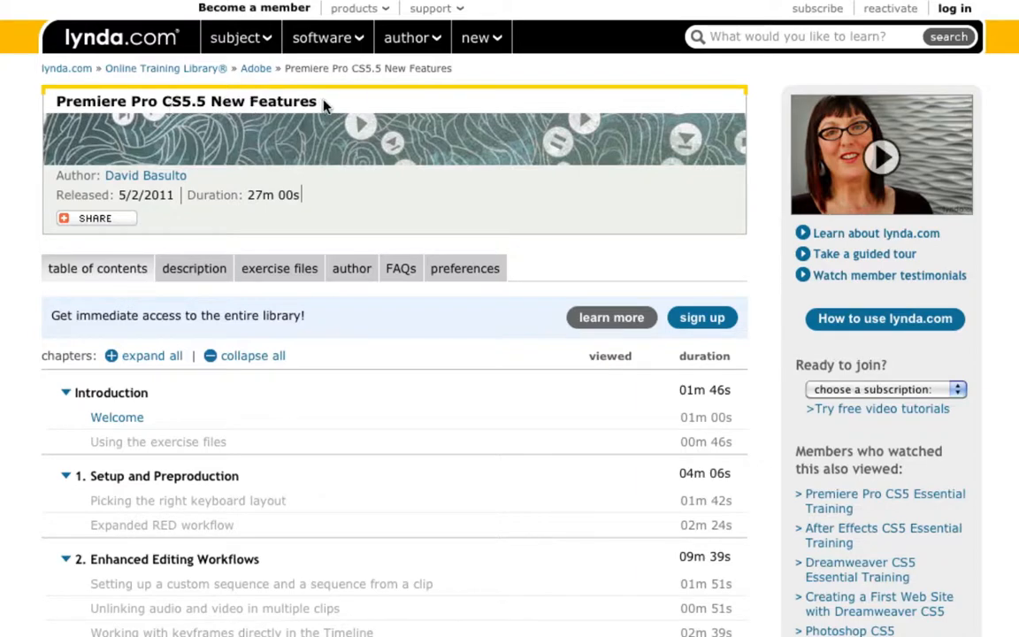
pyautogui.moveTo(669, 328)
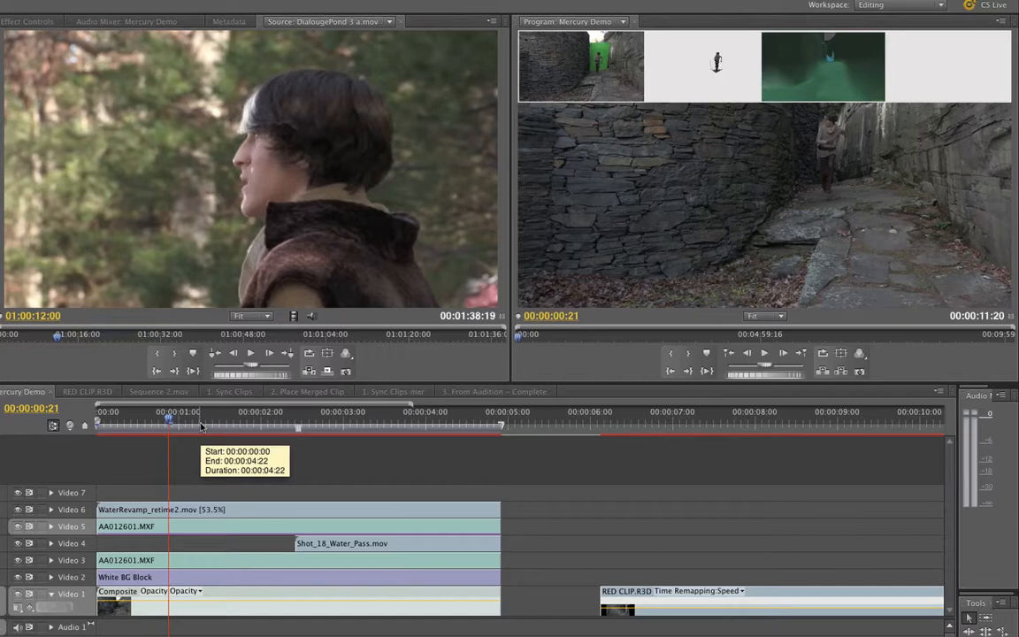
pyautogui.moveTo(200, 423)
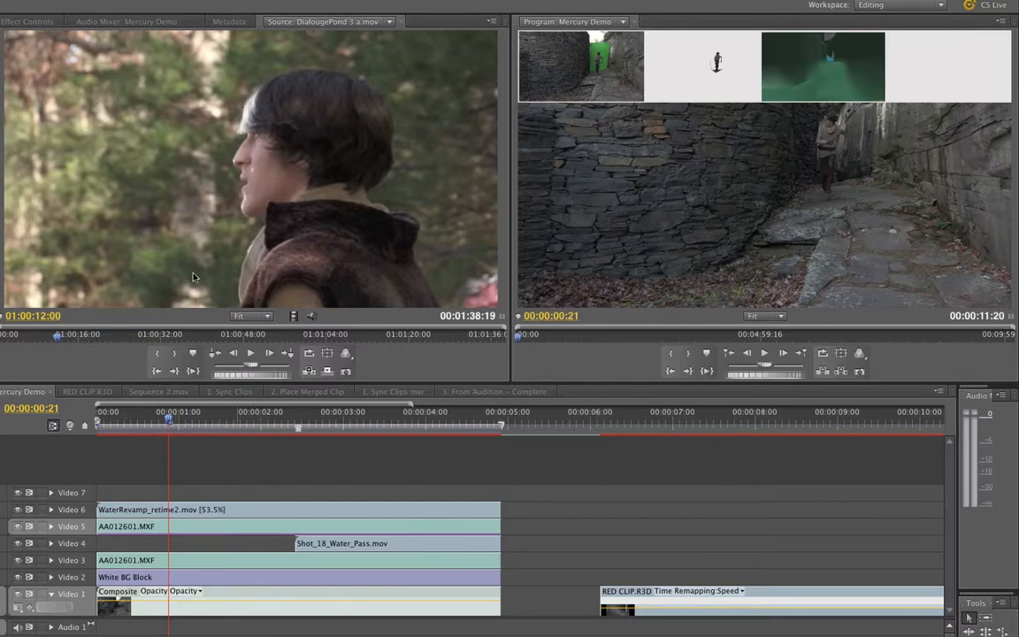
pyautogui.moveTo(373, 131)
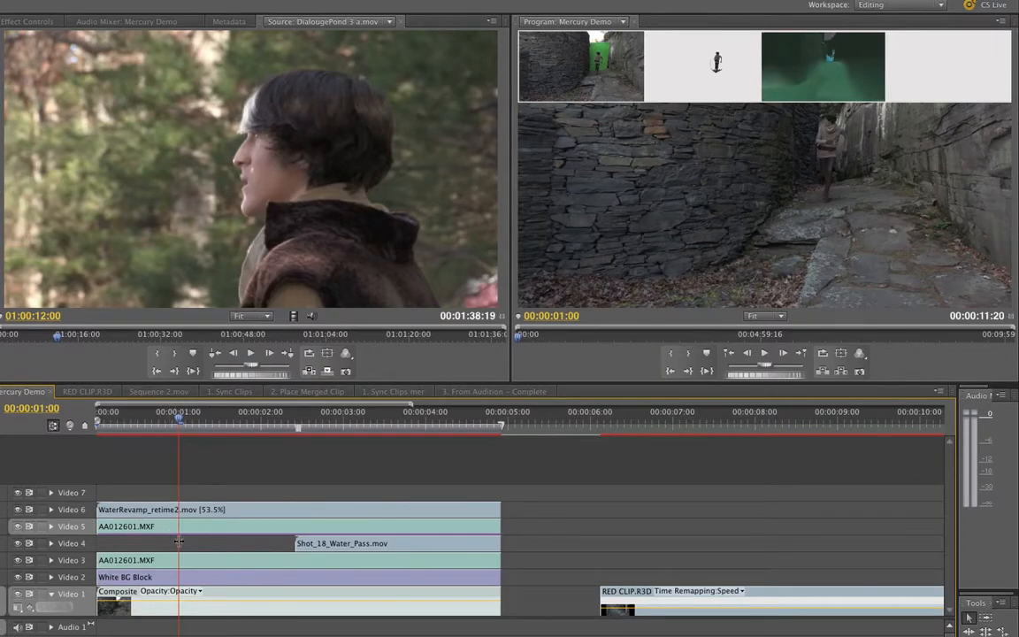
# Step: Preview the running shot from a later point, then stop and park near 00:00:01:21
pyautogui.click(327, 426)
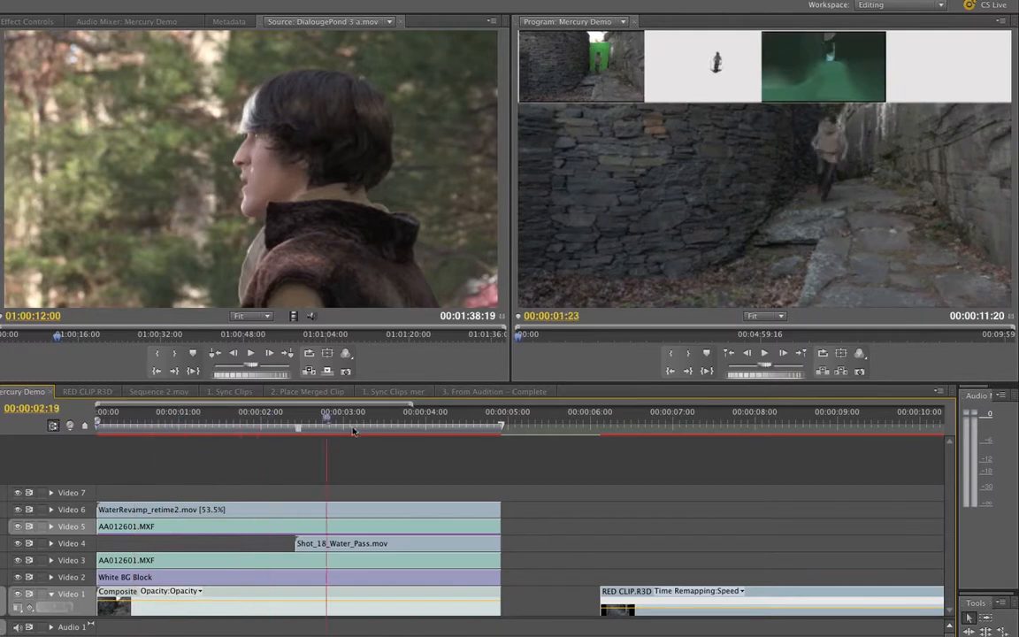
pyautogui.click(443, 425)
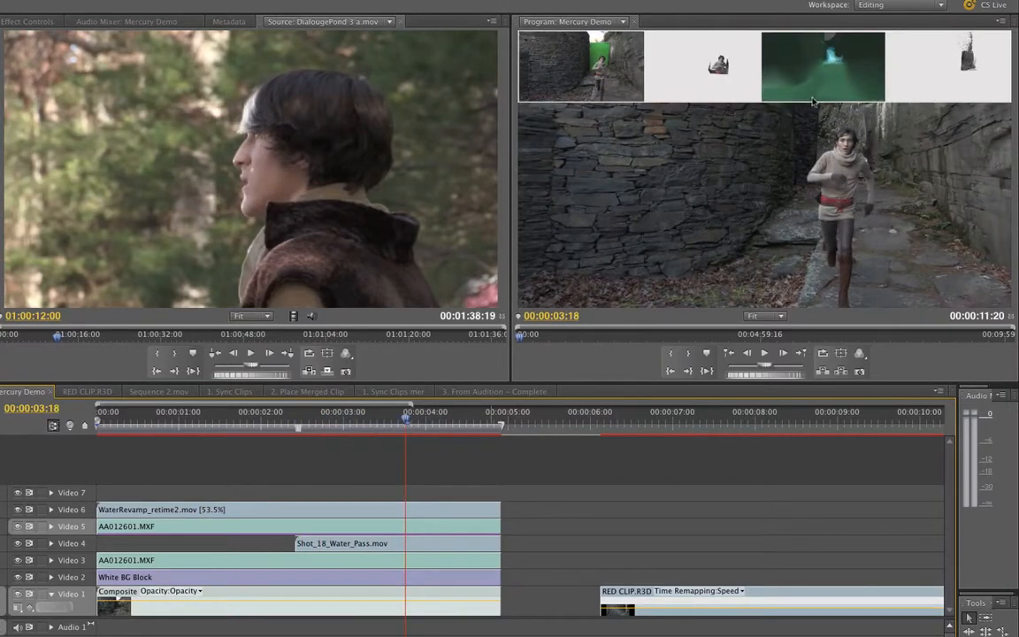
pyautogui.click(234, 425)
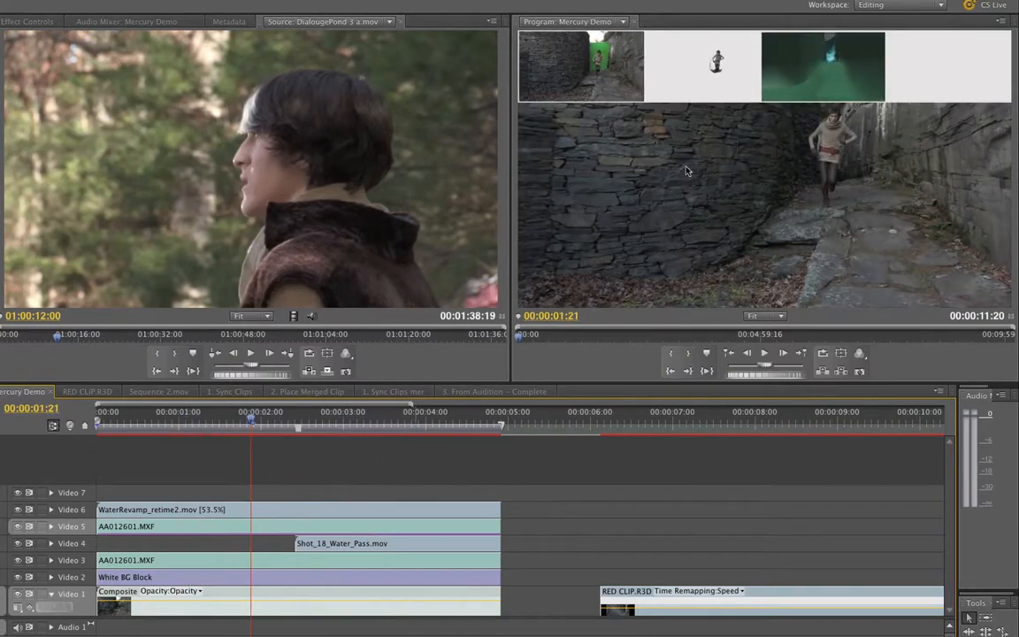
pyautogui.moveTo(666, 177)
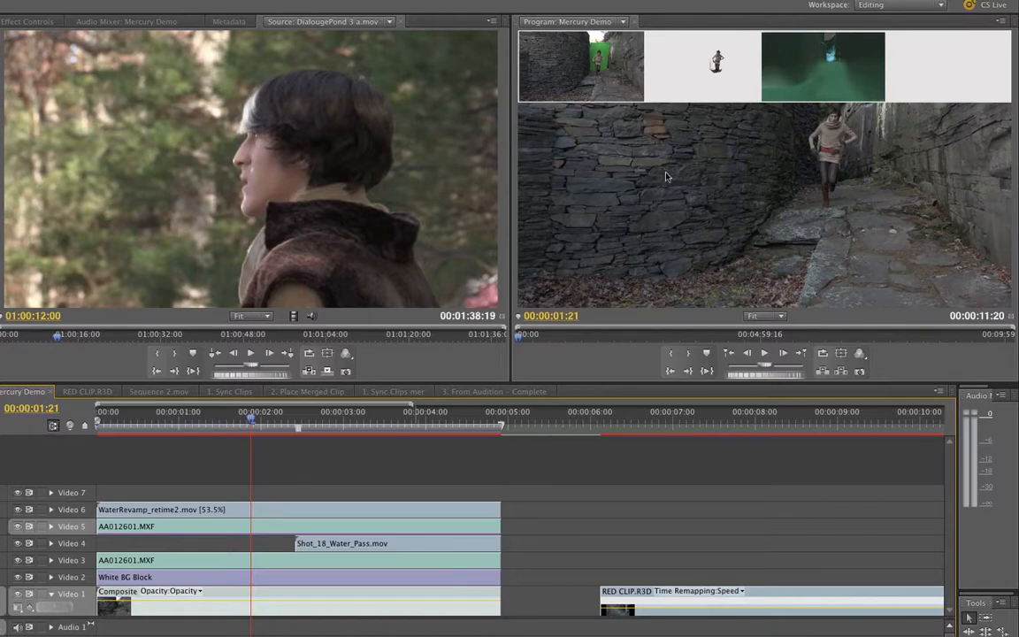
pyautogui.moveTo(681, 163)
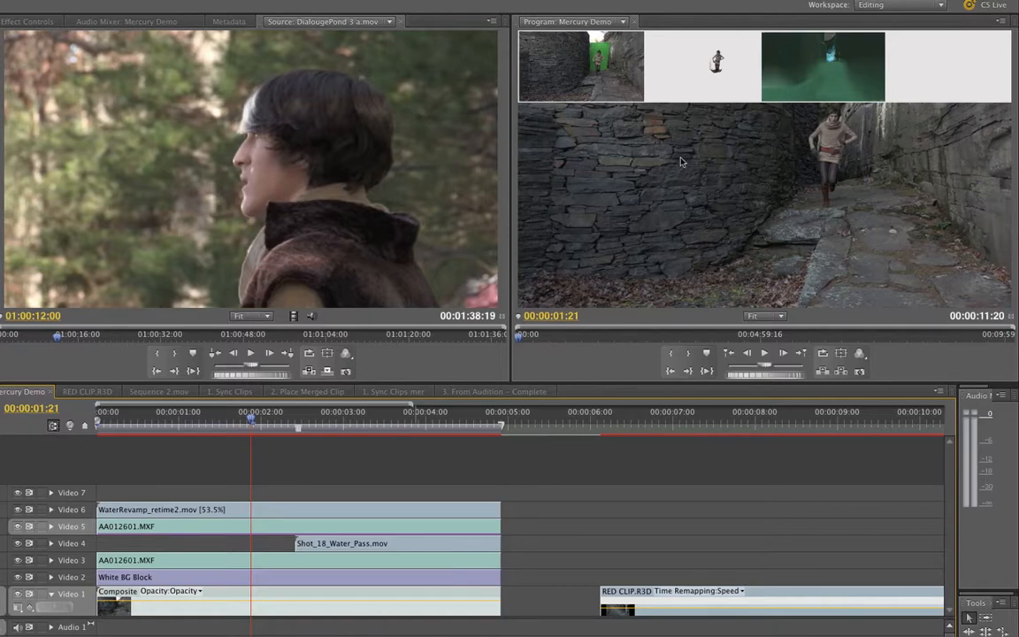
pyautogui.moveTo(694, 175)
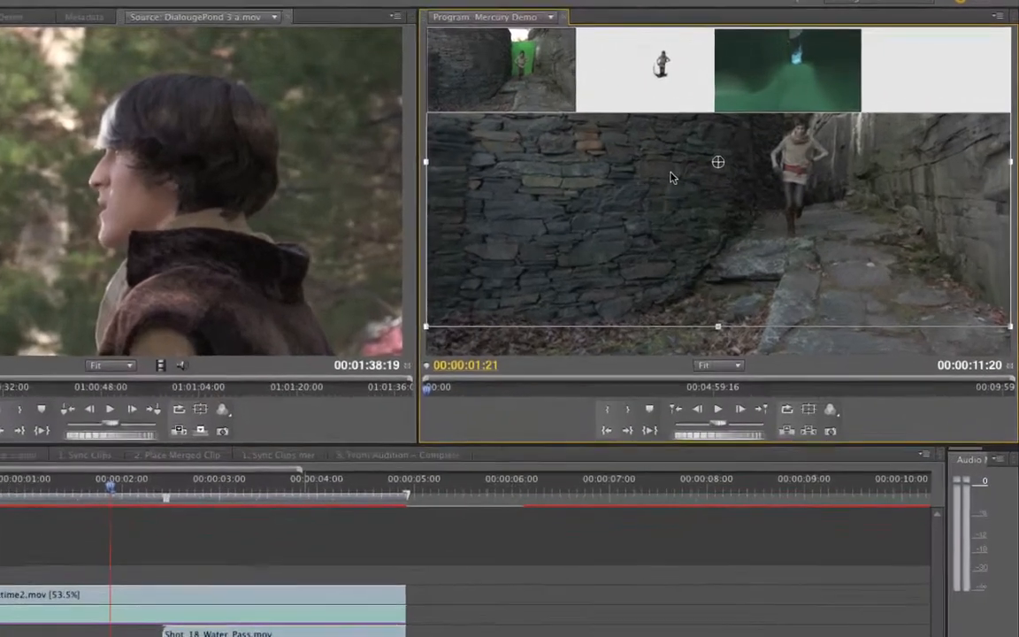
pyautogui.rightClick(719, 163)
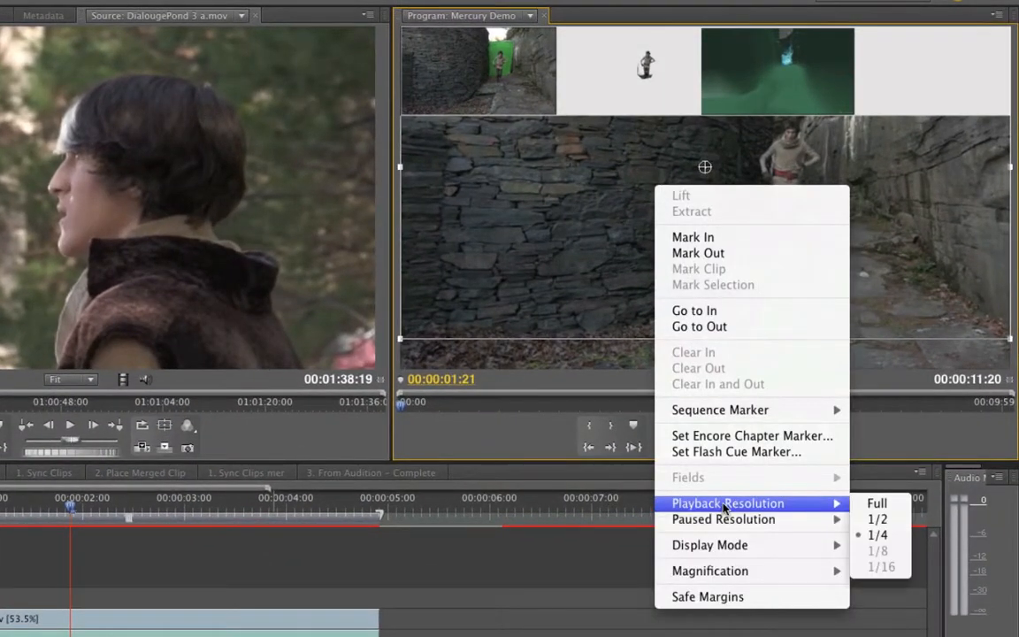
pyautogui.moveTo(724, 520)
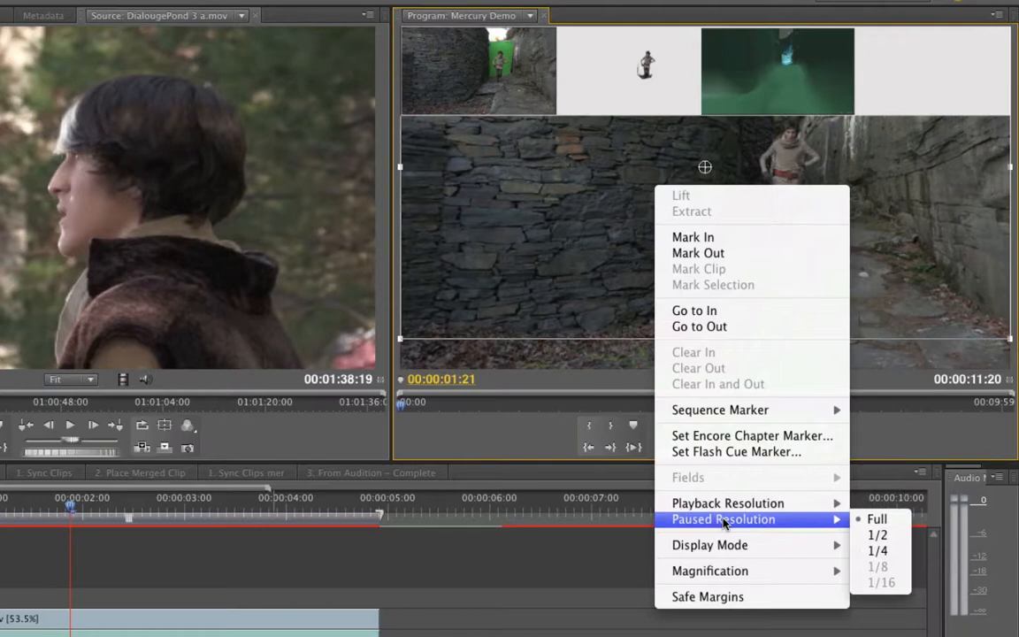
pyautogui.moveTo(727, 503)
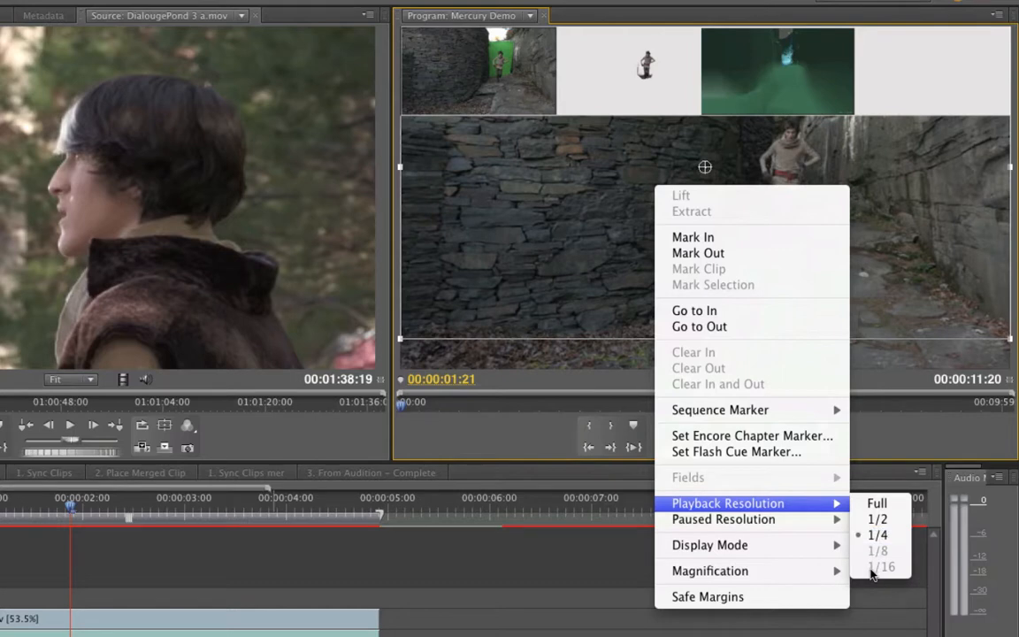
pyautogui.moveTo(874, 574)
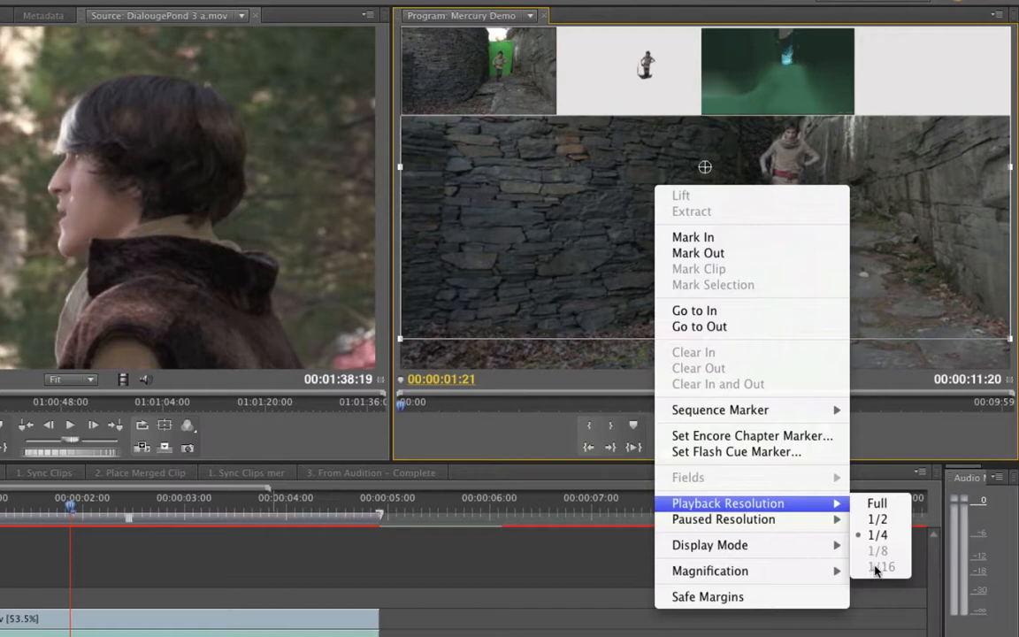
pyautogui.moveTo(876, 570)
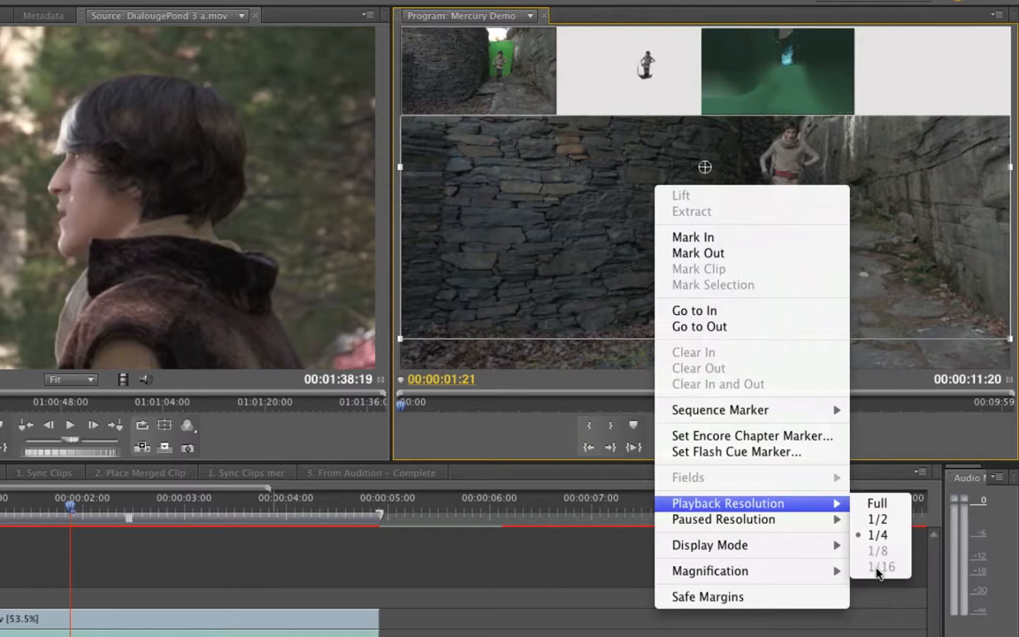
pyautogui.moveTo(885, 569)
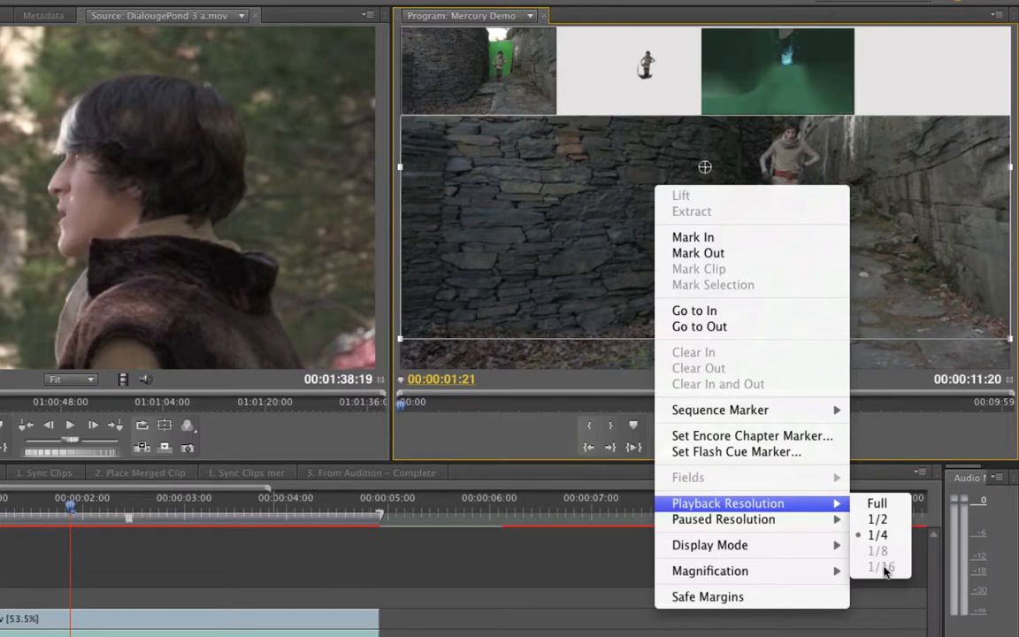
pyautogui.moveTo(876, 573)
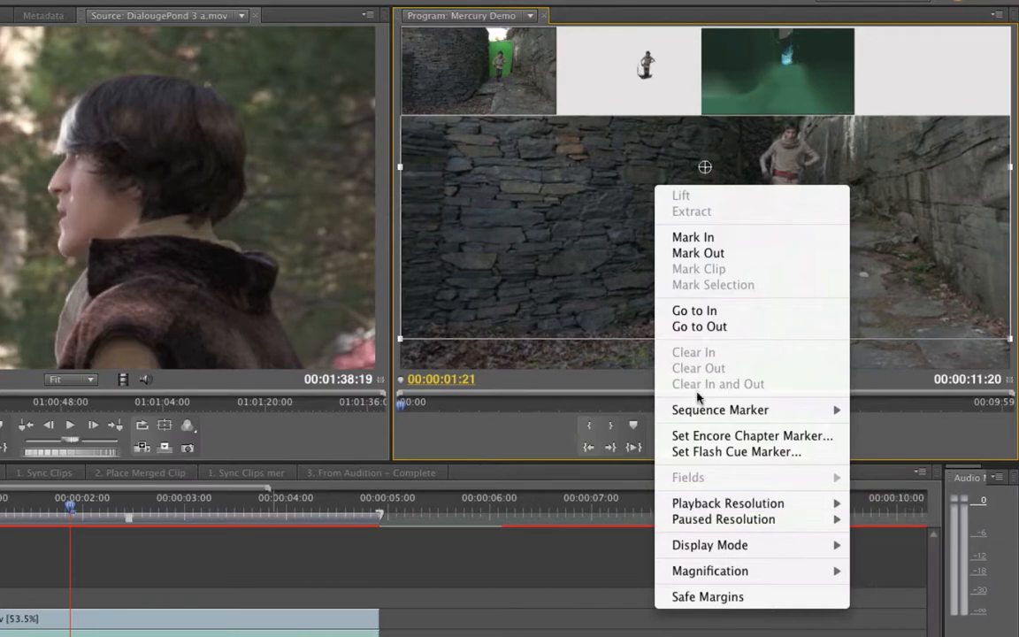
pyautogui.moveTo(687, 475)
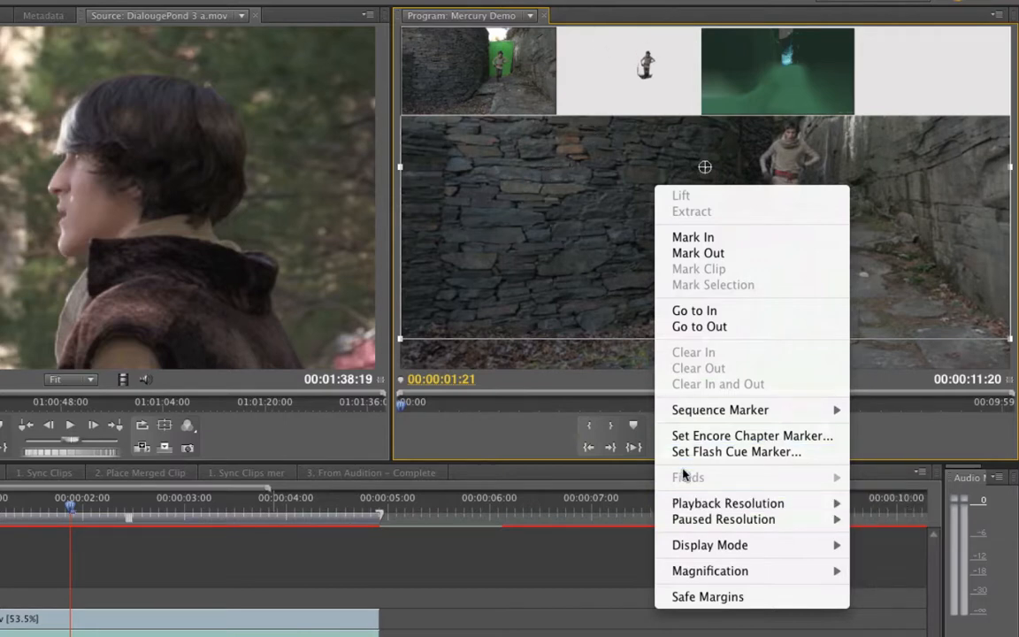
pyautogui.moveTo(728, 503)
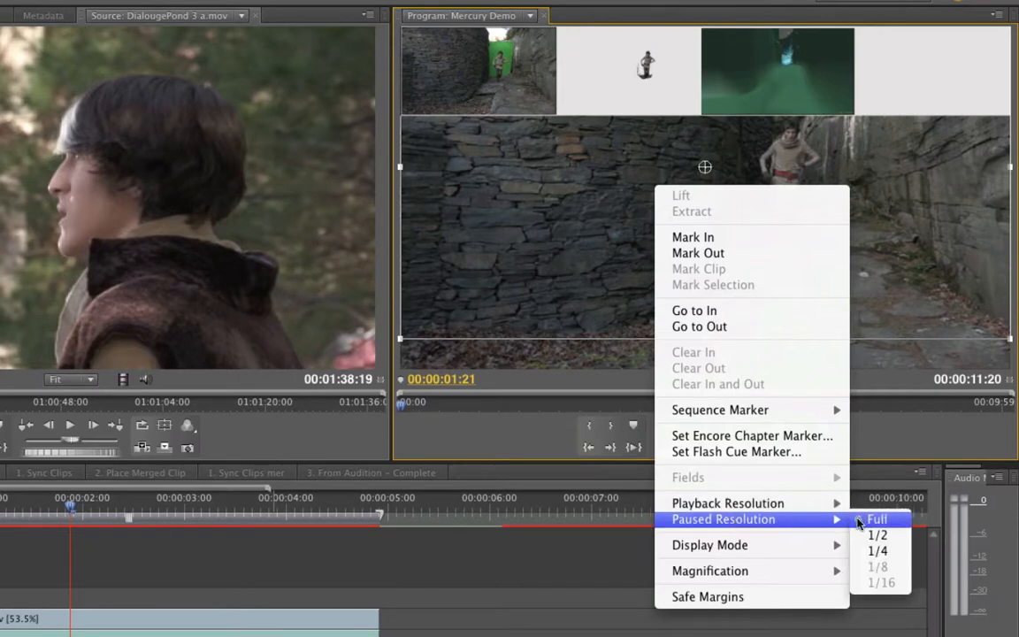
pyautogui.moveTo(878, 550)
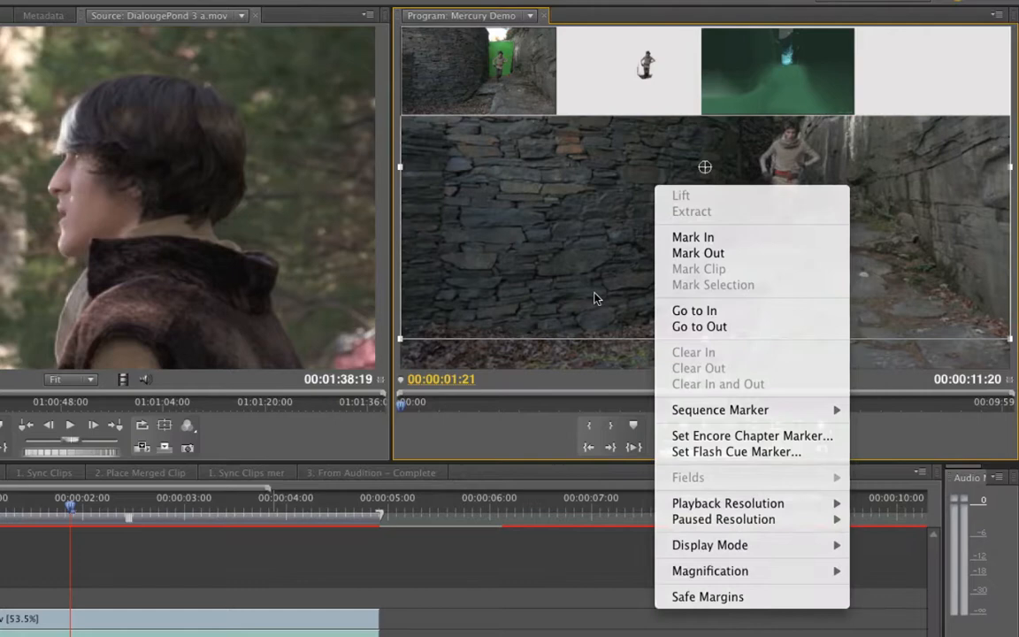
pyautogui.click(570, 280)
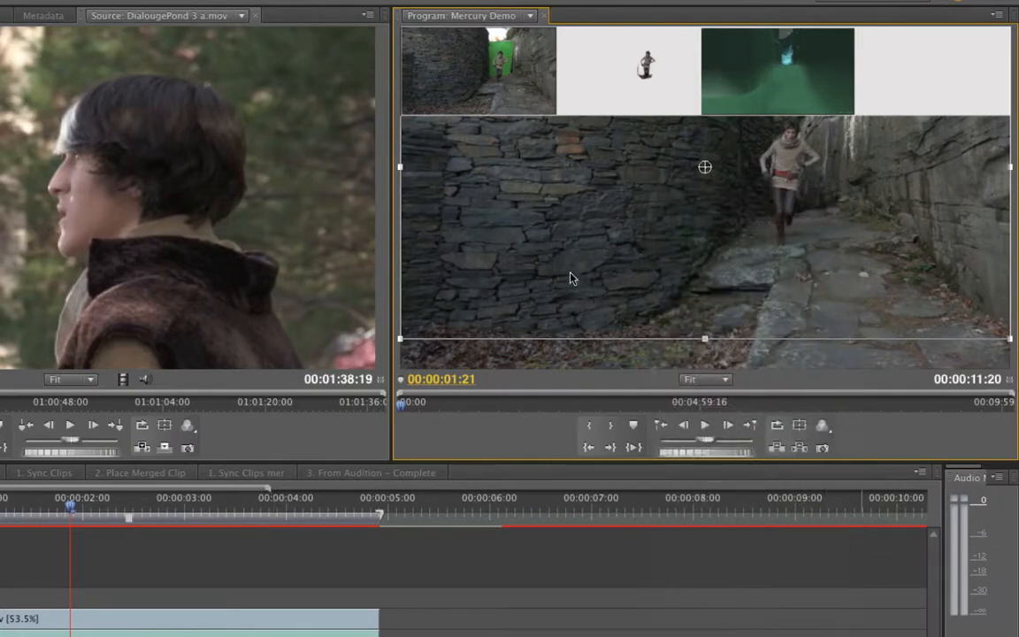
pyautogui.moveTo(521, 297)
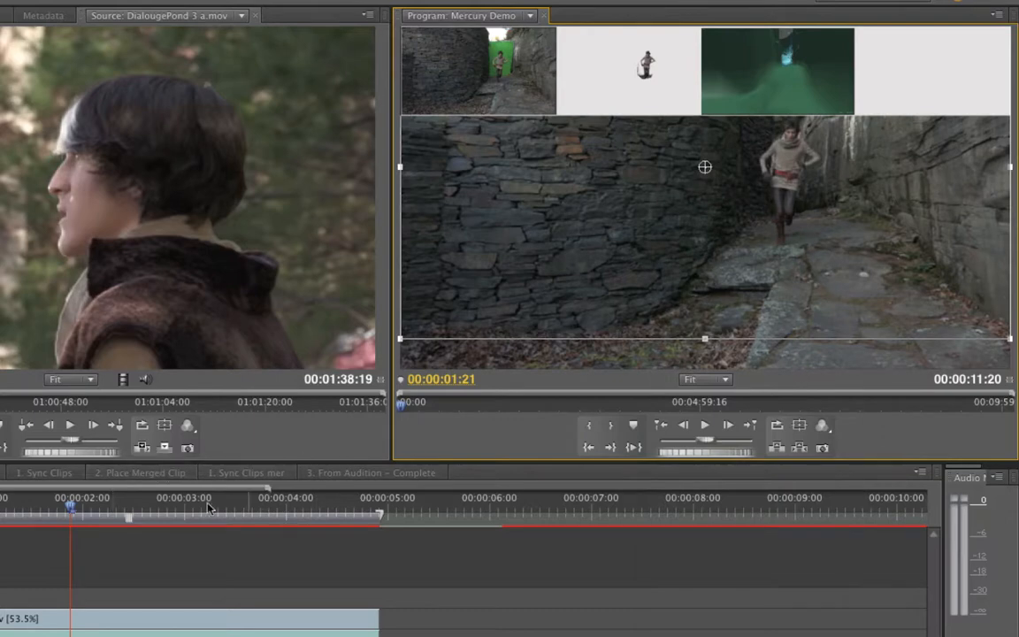
pyautogui.moveTo(442, 370)
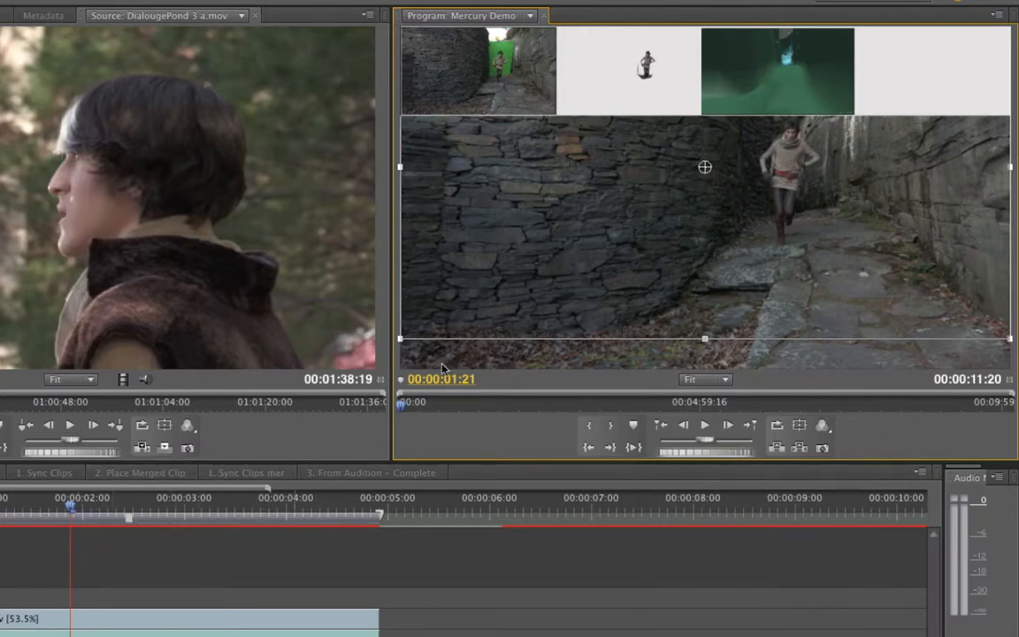
pyautogui.moveTo(460, 315)
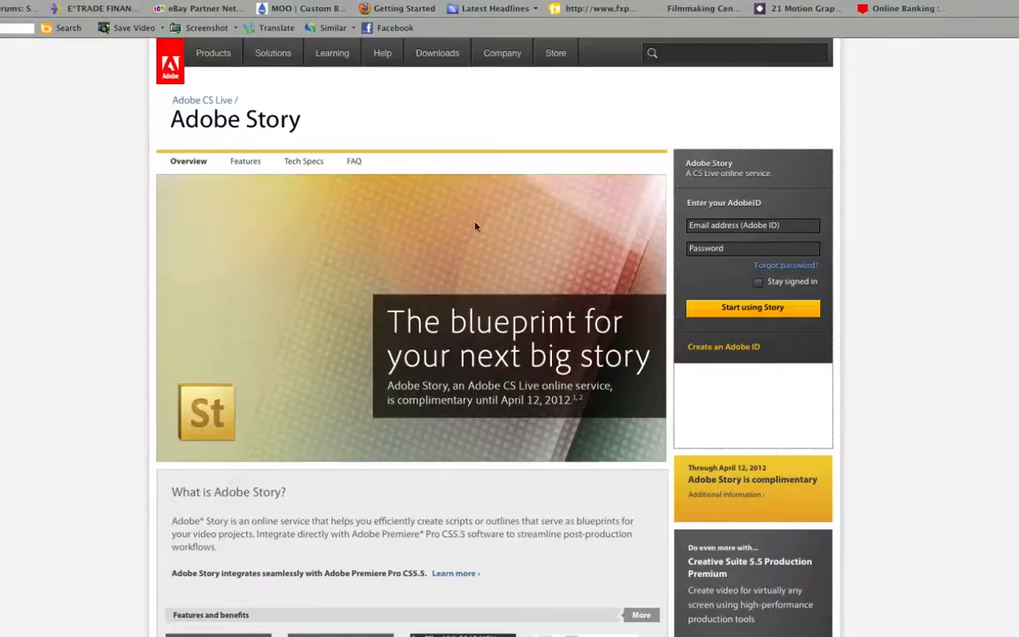
pyautogui.moveTo(231, 175)
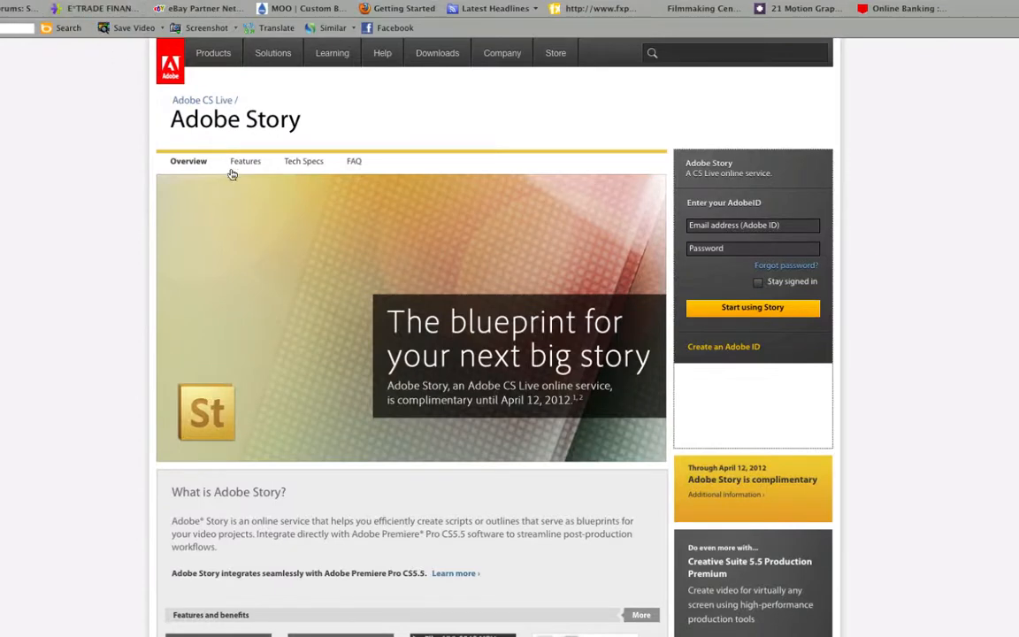
pyautogui.moveTo(333, 344)
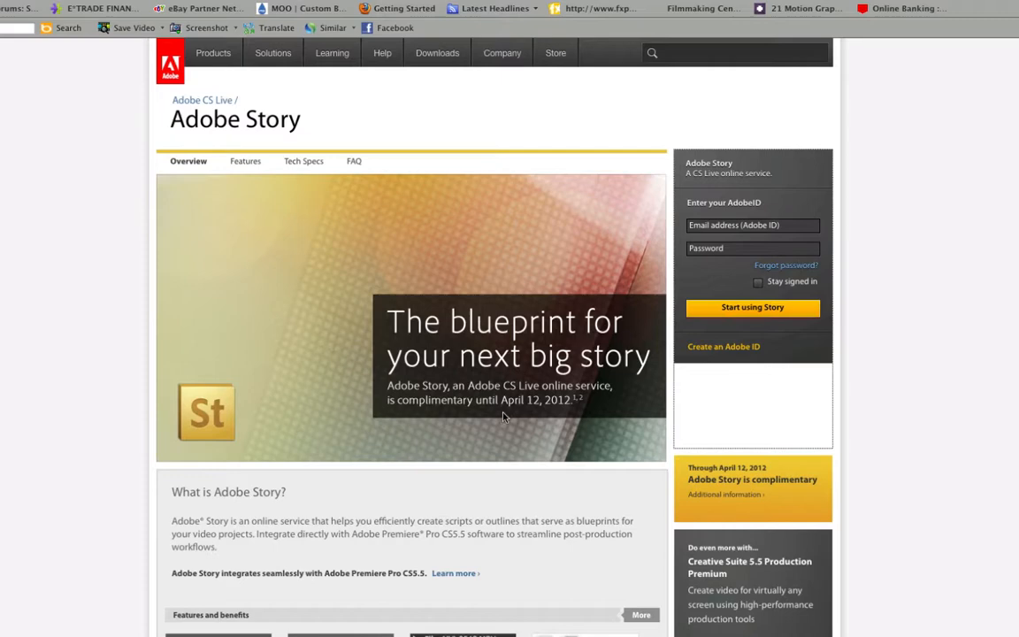
pyautogui.moveTo(563, 414)
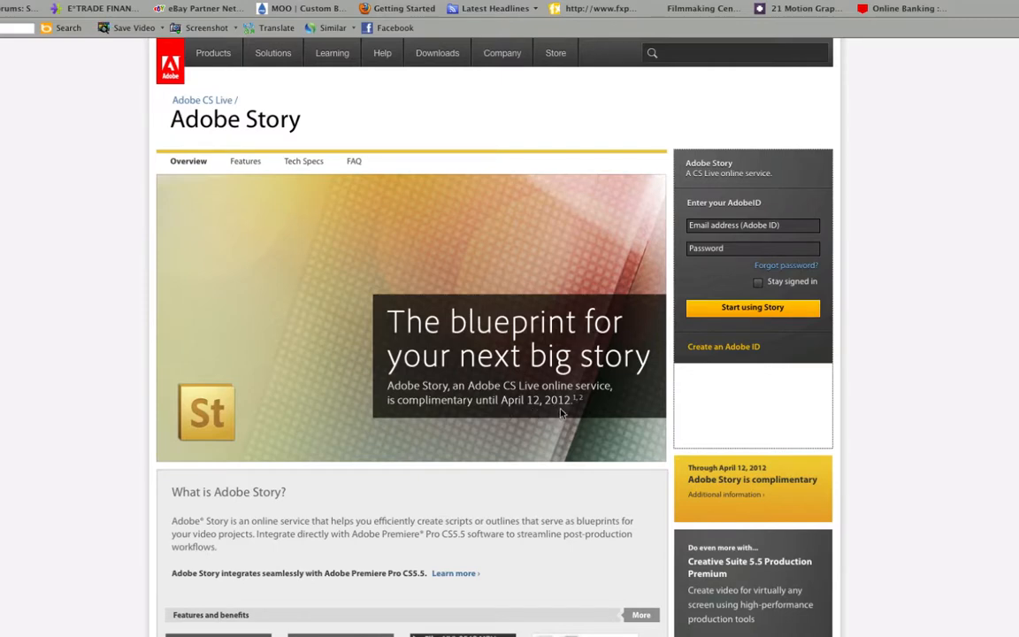
pyautogui.moveTo(446, 415)
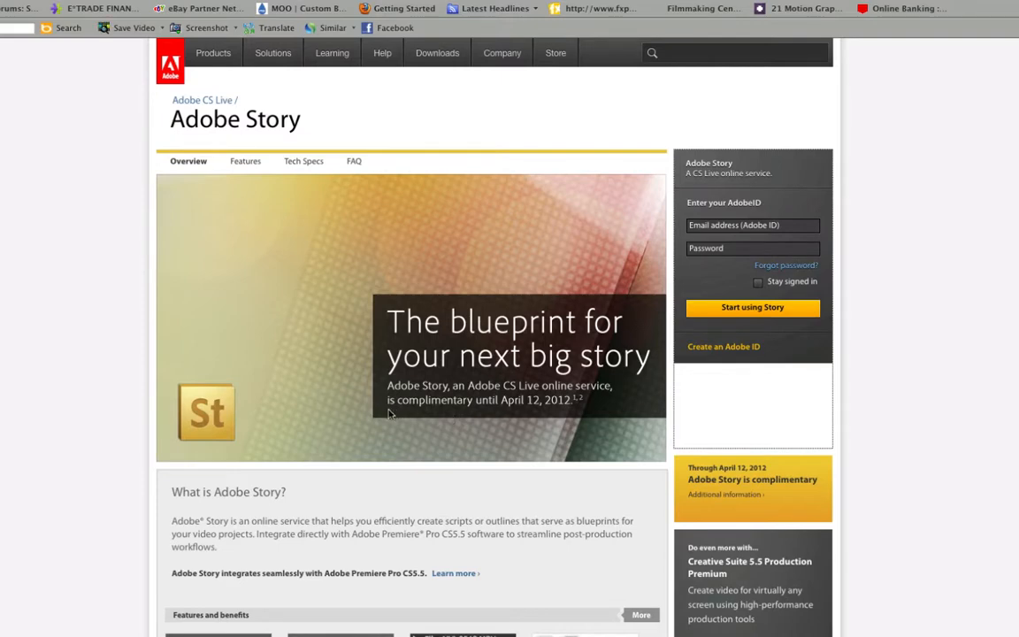
pyautogui.moveTo(235, 254)
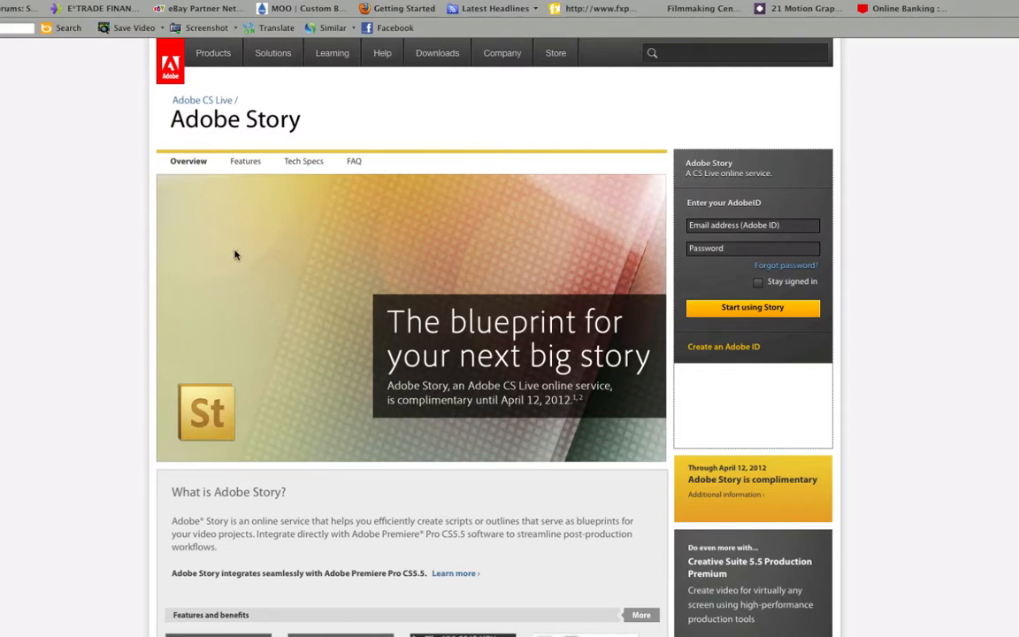
pyautogui.moveTo(421, 286)
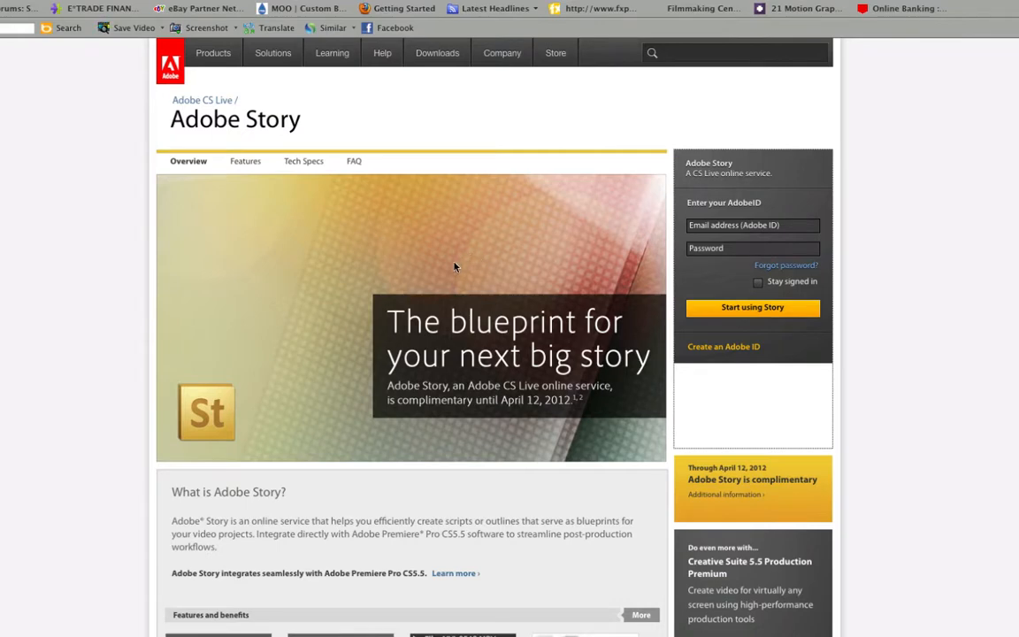
pyautogui.moveTo(336, 242)
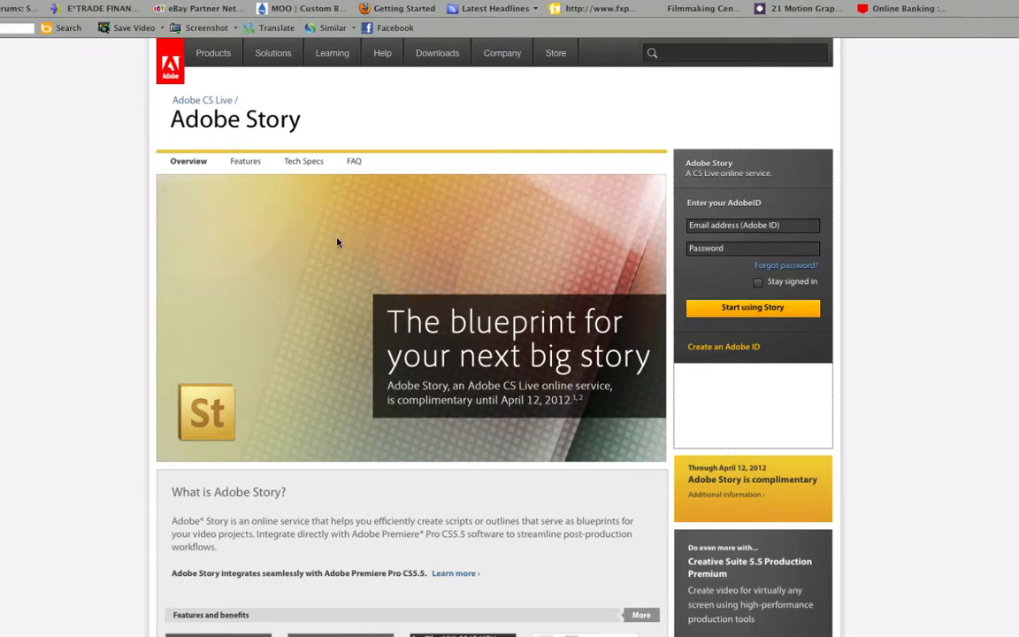
pyautogui.moveTo(347, 241)
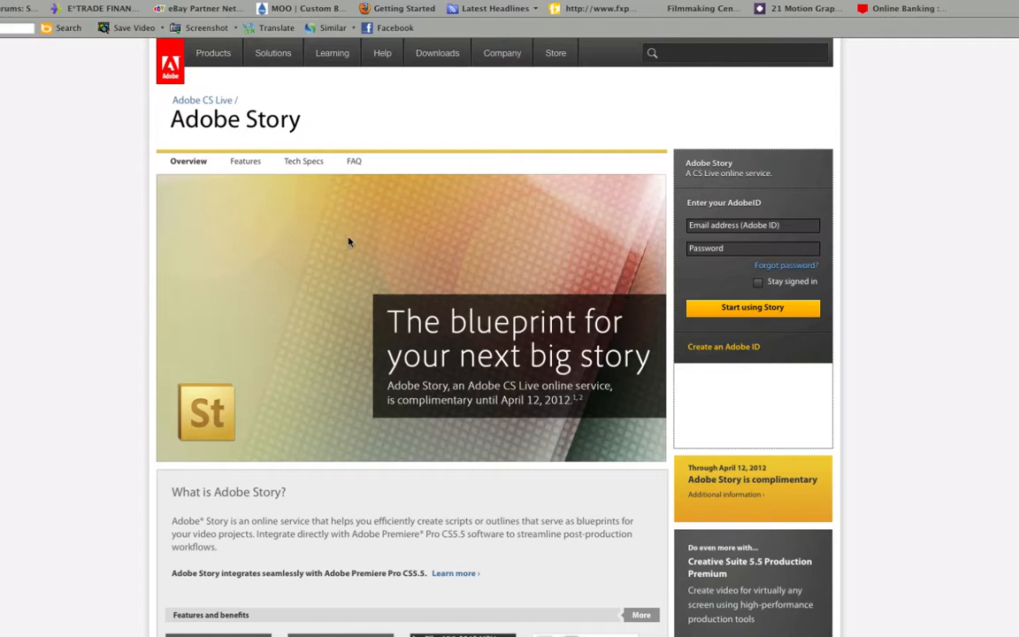
pyautogui.moveTo(258, 233)
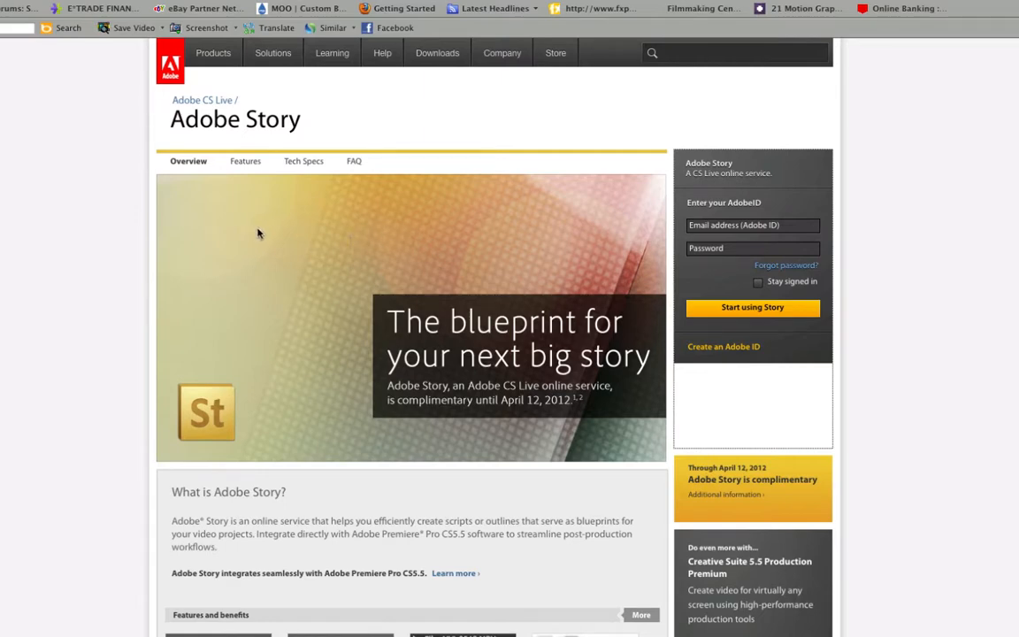
pyautogui.moveTo(165, 143)
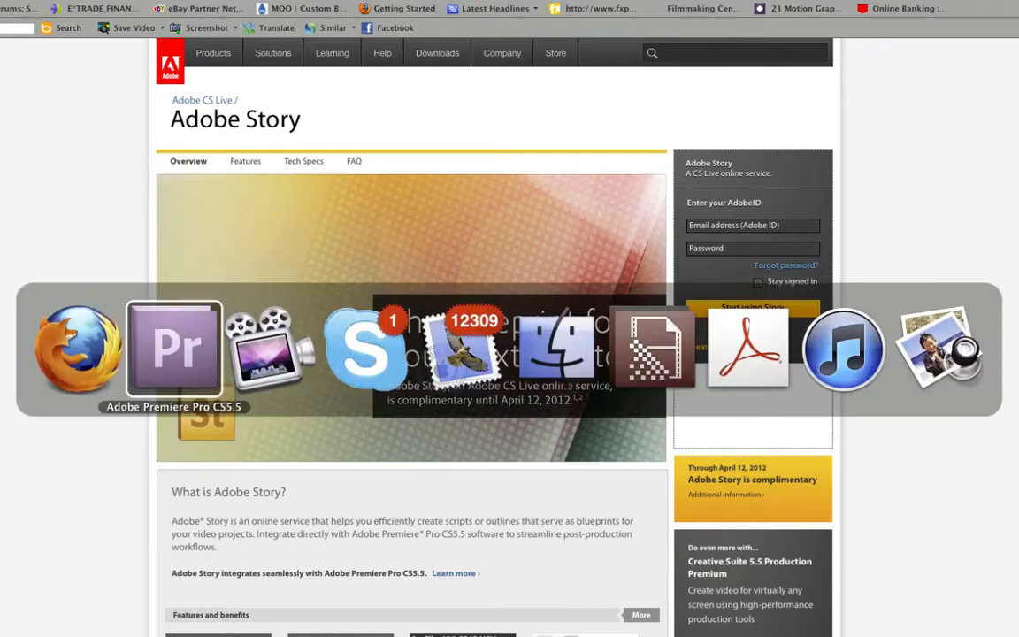
# Step: Bring Premiere Pro CS5.5 back in front of the Adobe Story page
pyautogui.click(174, 347)
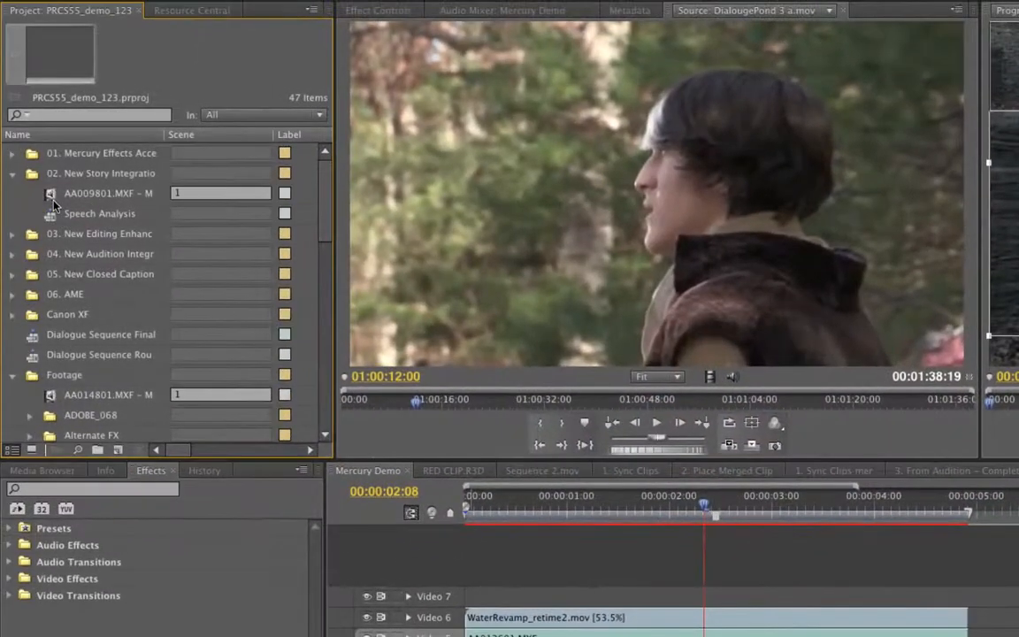
# Step: Inspect the merged AA009801.MXF clip's available actions without choosing any
pyautogui.click(107, 193)
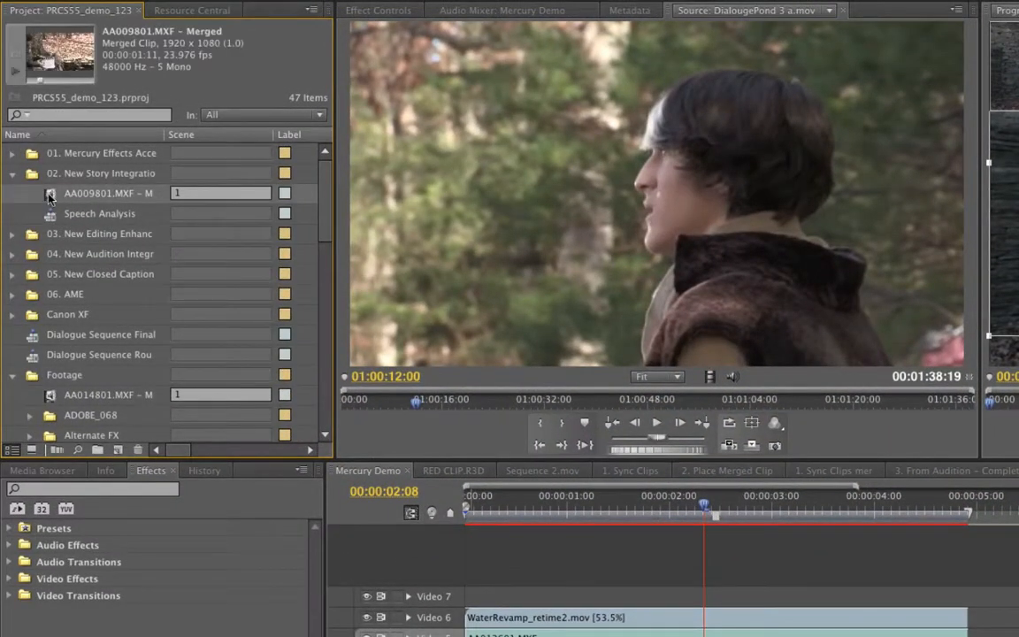
pyautogui.rightClick(106, 193)
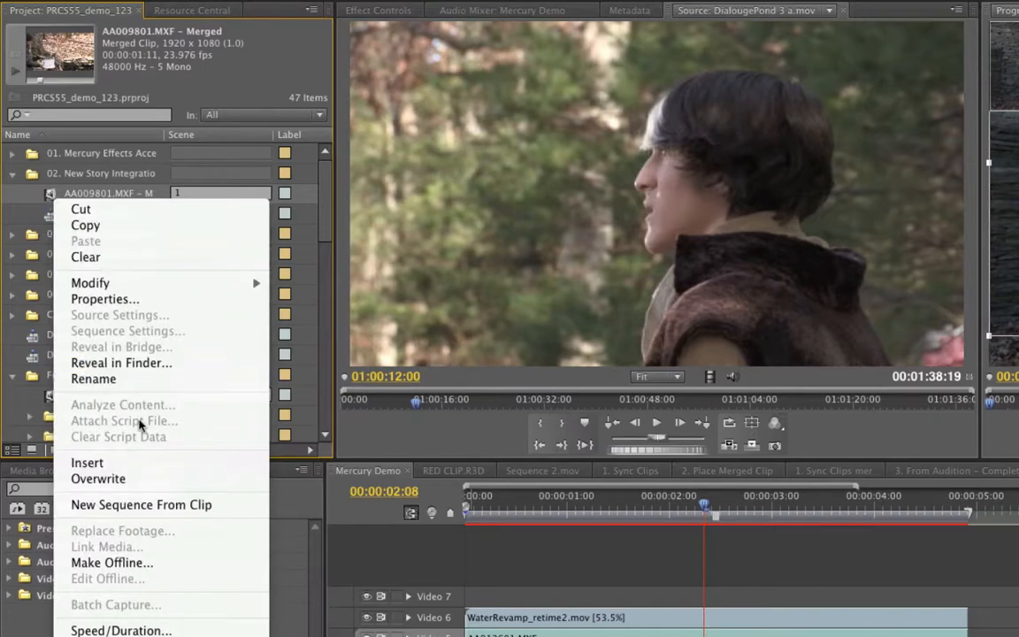
pyautogui.click(124, 403)
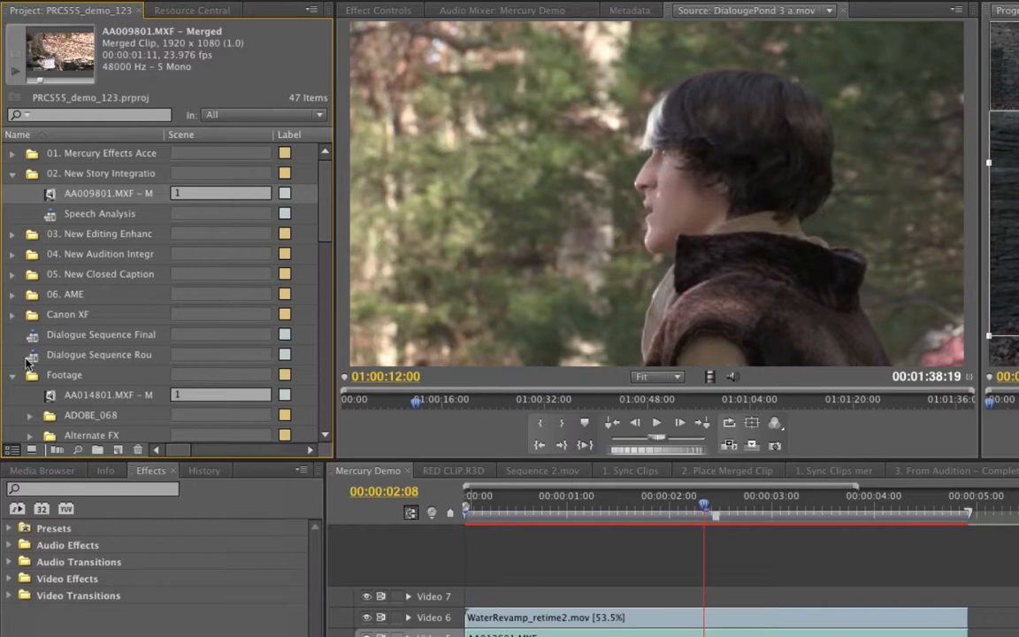
# Step: Select DialougePond 3 a.mov in the Footage bin and show its clip actions
pyautogui.click(101, 335)
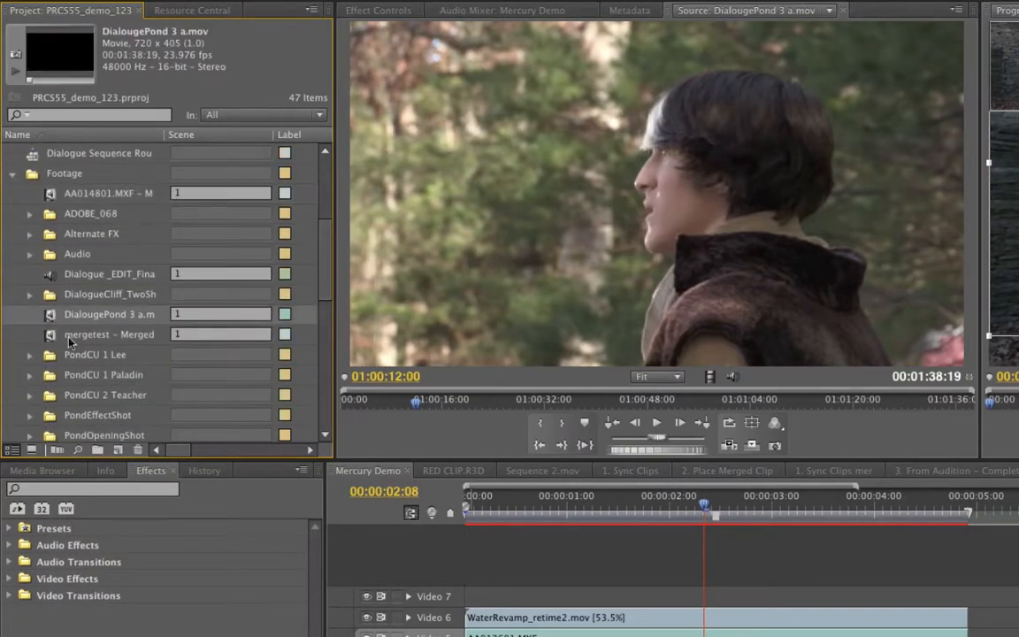
pyautogui.rightClick(110, 315)
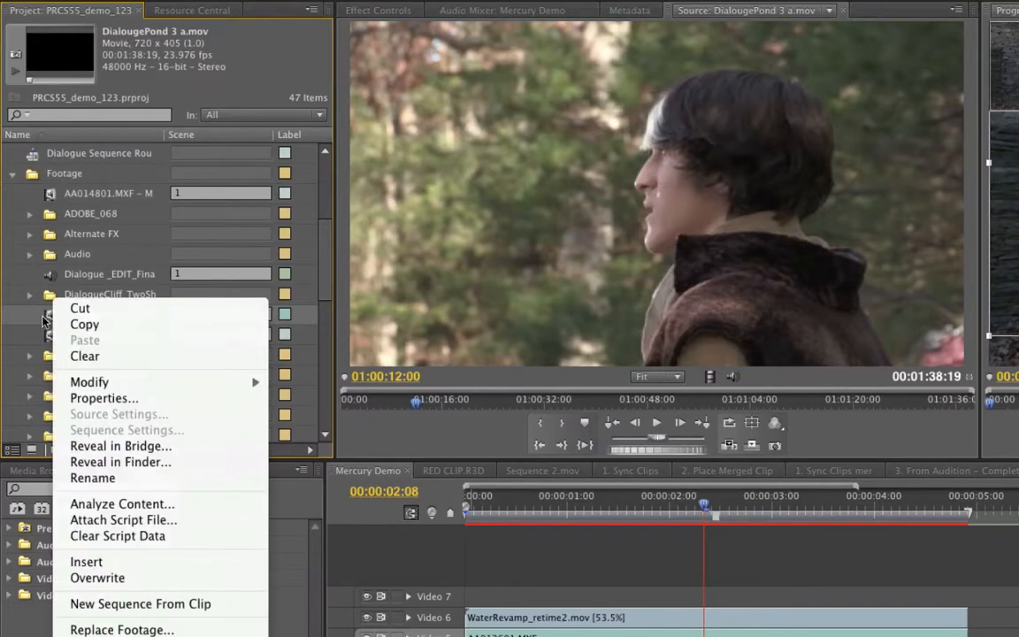
pyautogui.moveTo(116, 534)
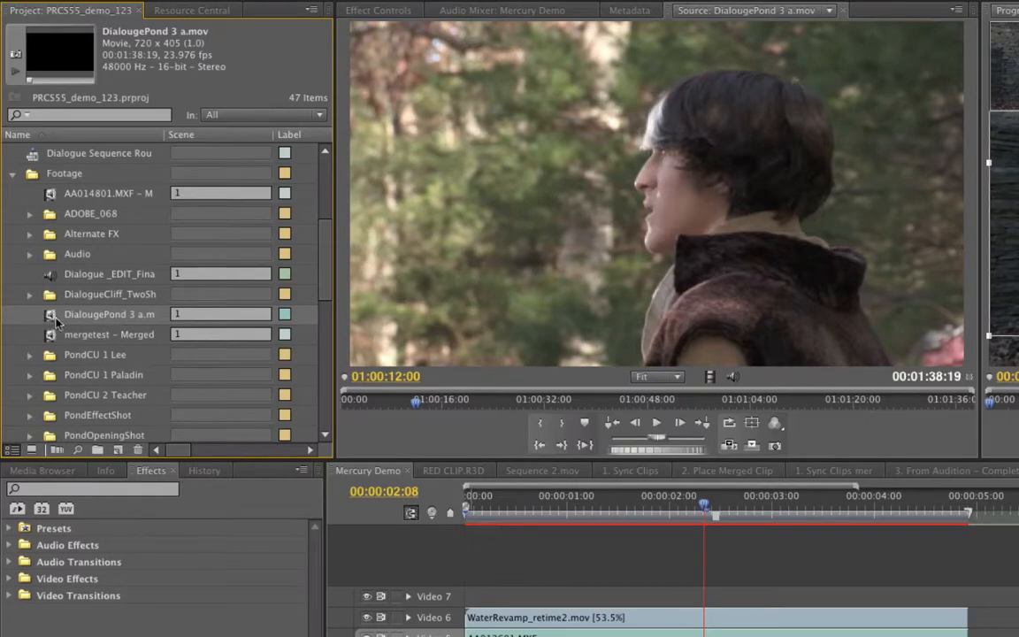
pyautogui.rightClick(109, 315)
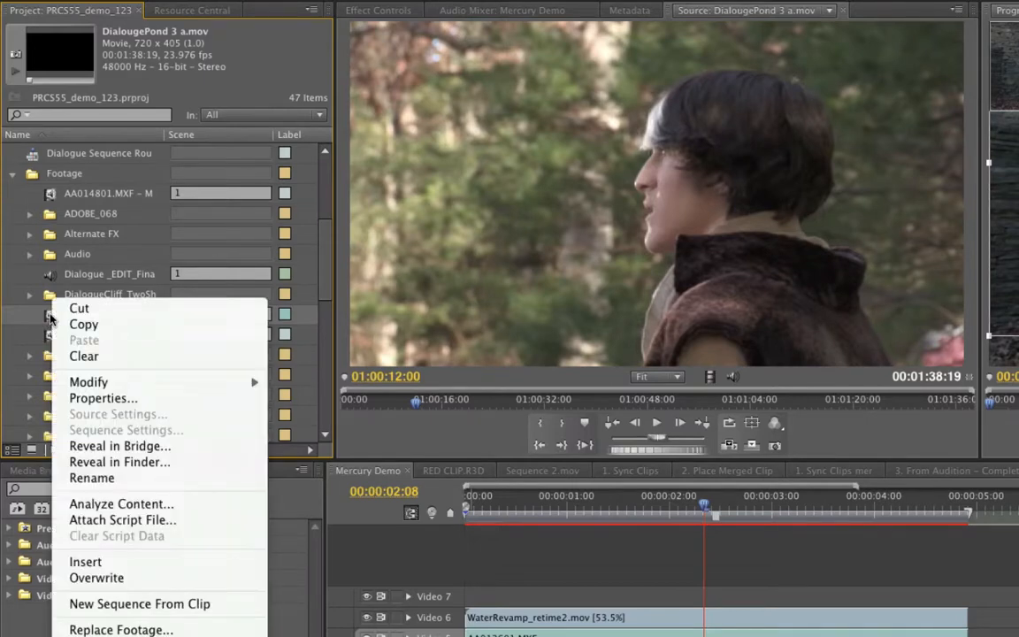
pyautogui.moveTo(122, 520)
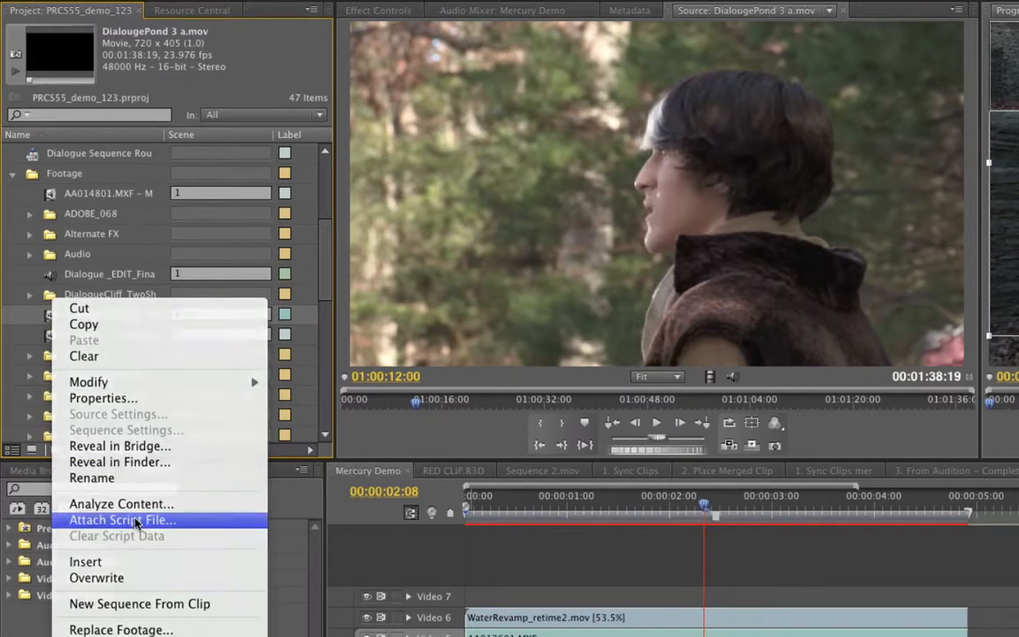
# Step: Attach travel podcast dave.astx from the 5.5 test folder as the clip's script
pyautogui.click(123, 521)
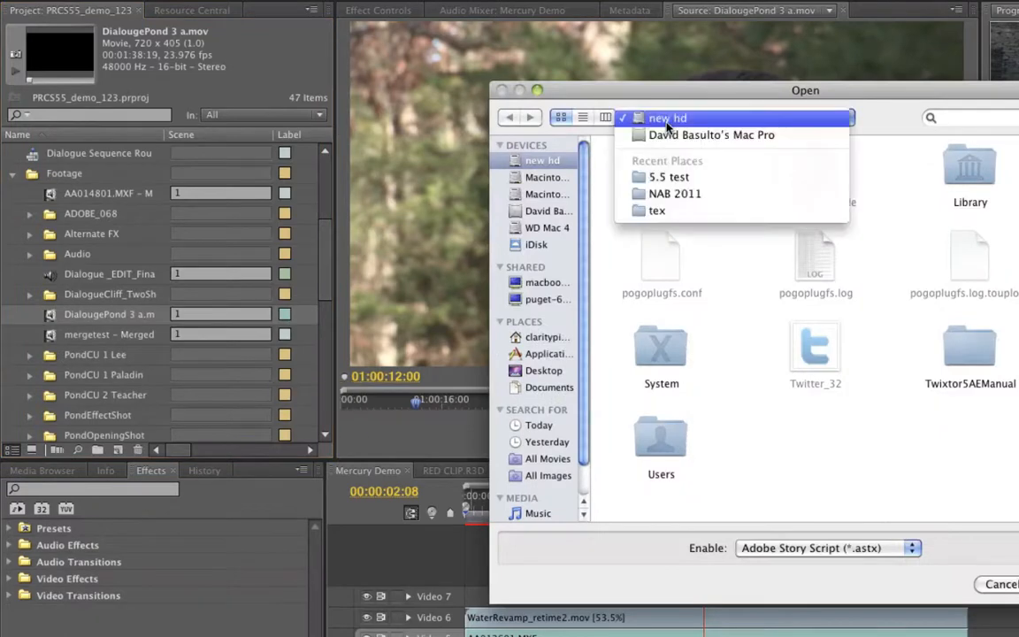
pyautogui.click(669, 177)
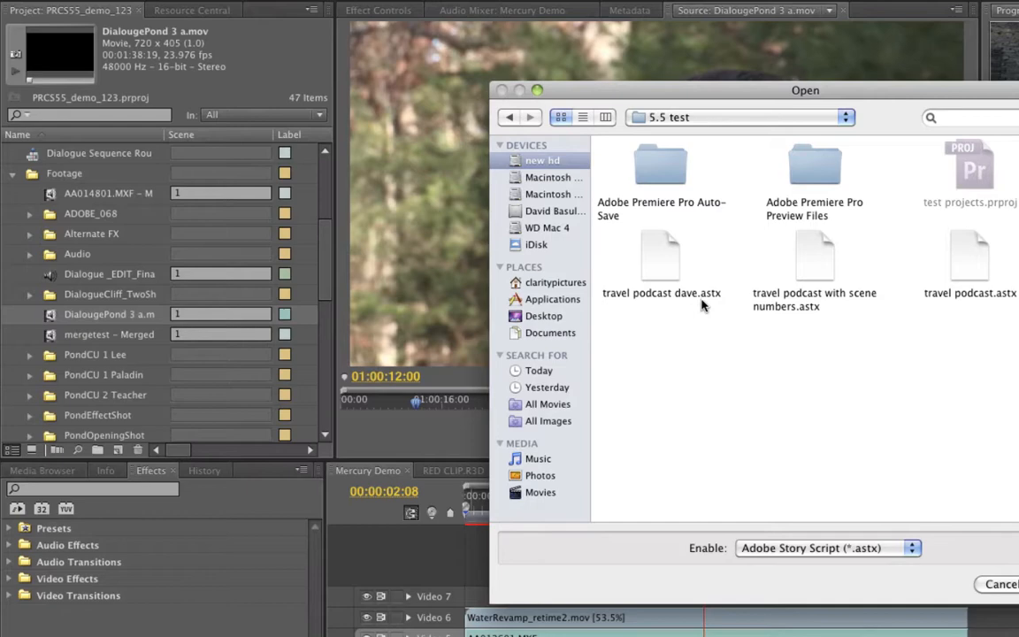
pyautogui.moveTo(713, 306)
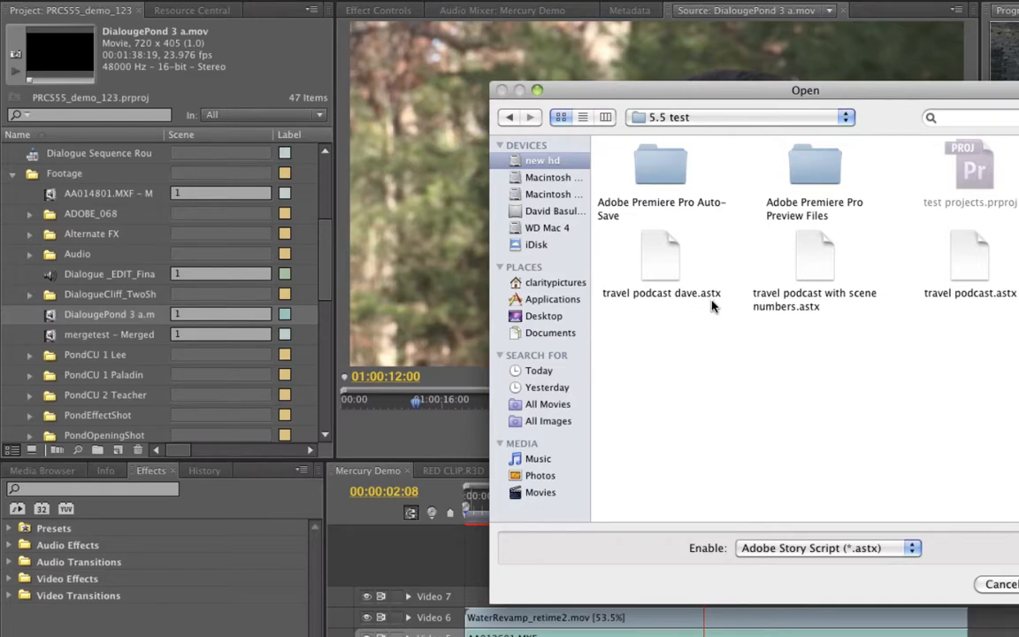
pyautogui.moveTo(683, 276)
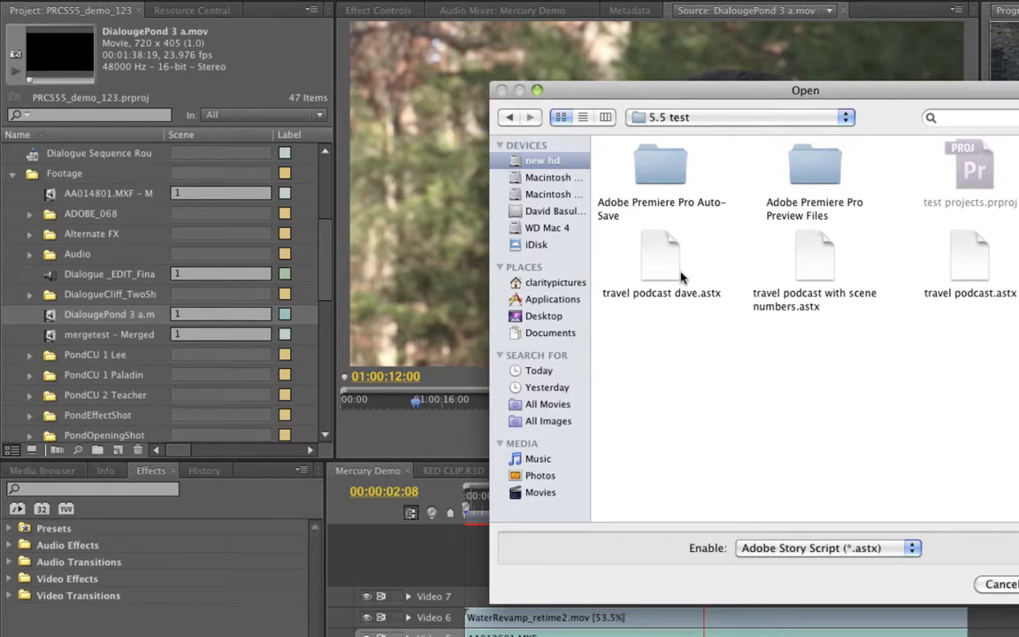
pyautogui.click(662, 256)
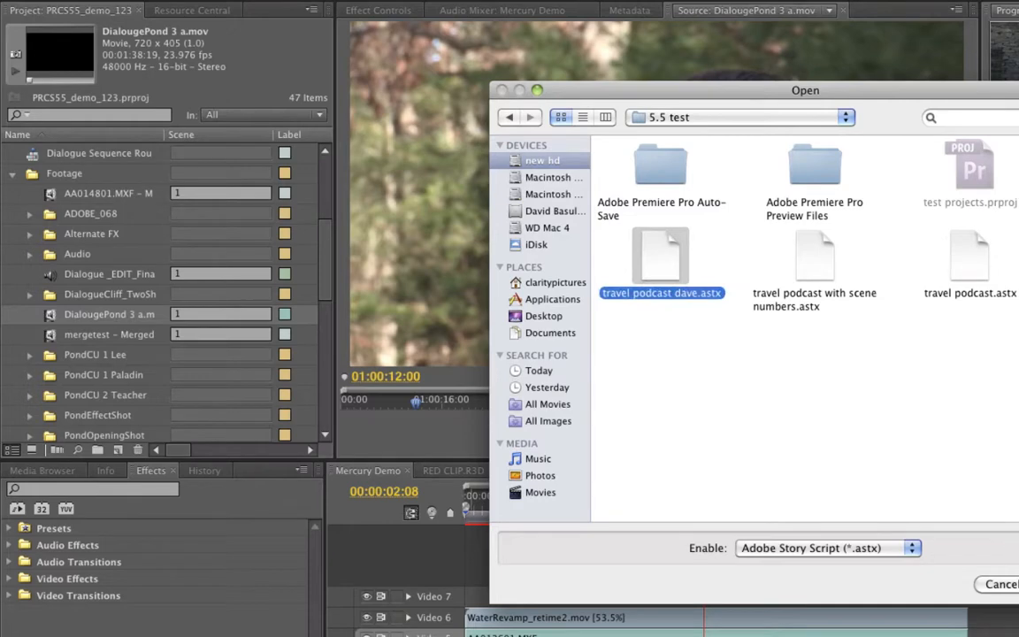
pyautogui.click(1002, 584)
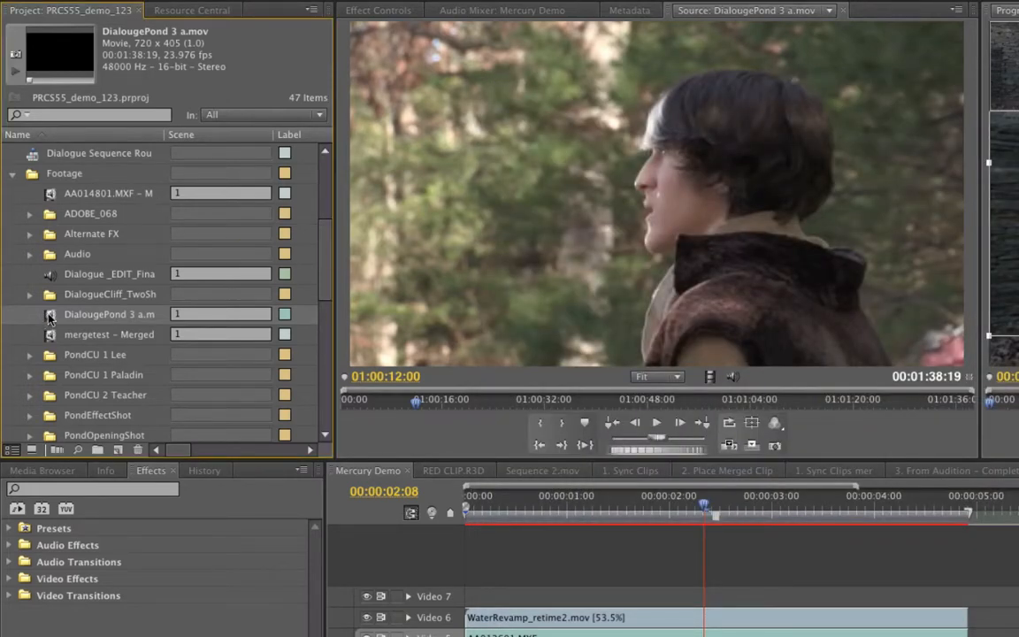
# Step: Show DialougePond 3 a.mov's metadata with the embedded Story script text
pyautogui.click(630, 11)
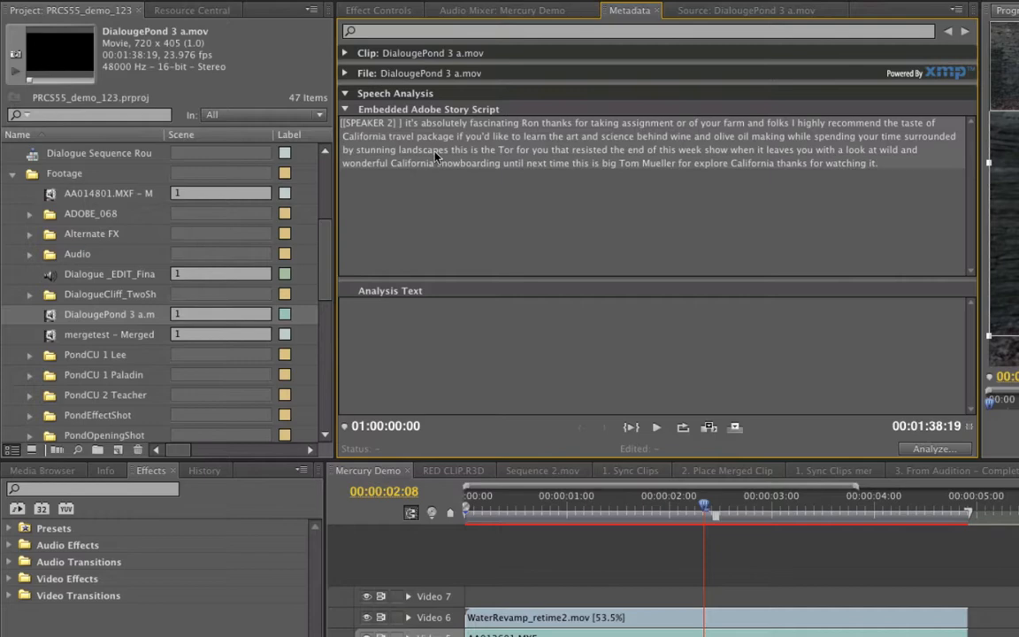
pyautogui.moveTo(43, 326)
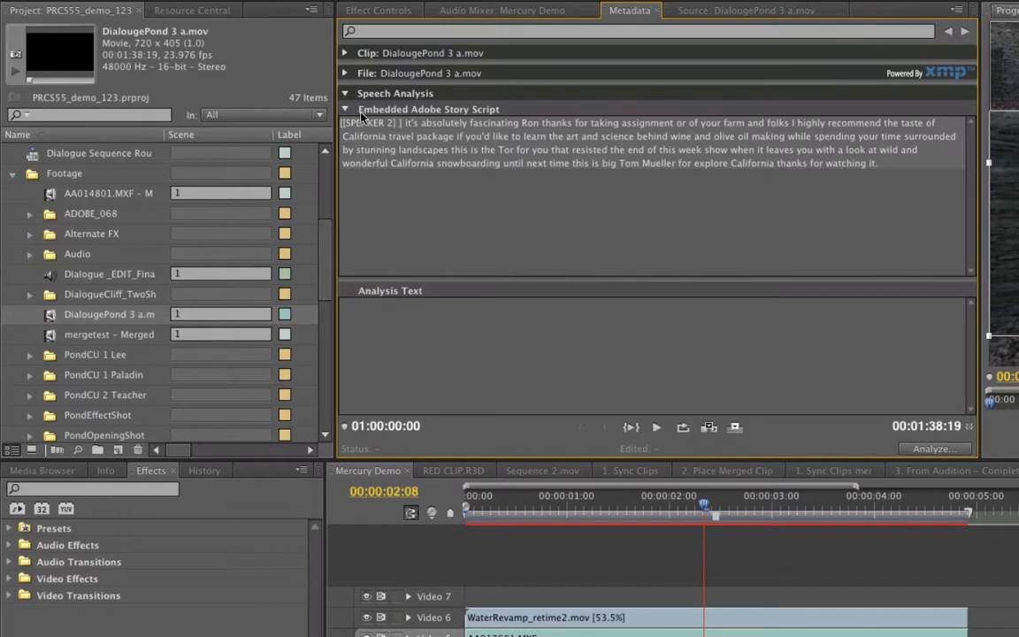
pyautogui.moveTo(421, 227)
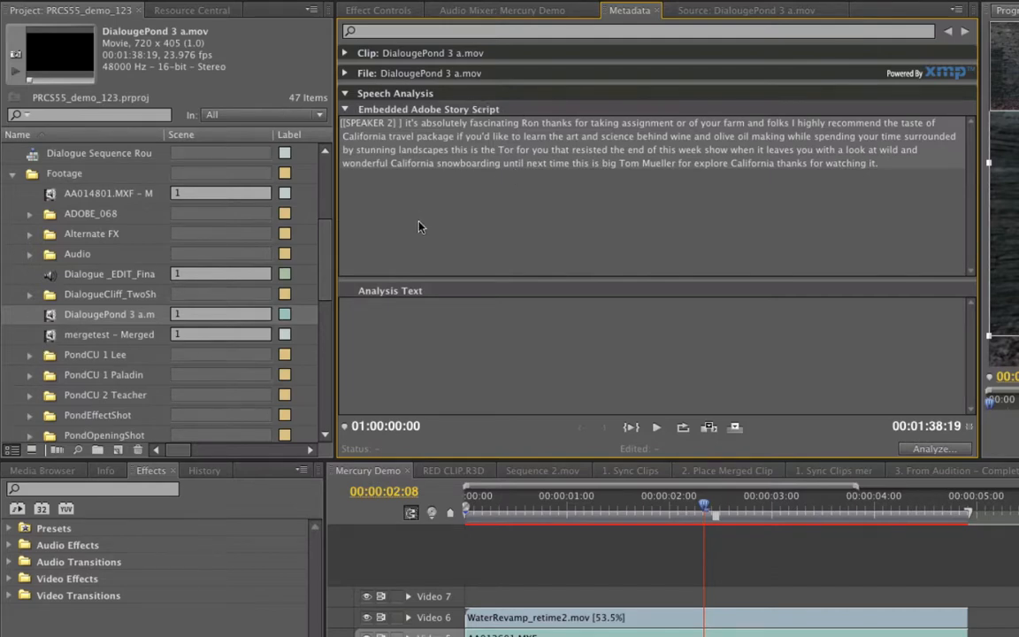
pyautogui.moveTo(350, 219)
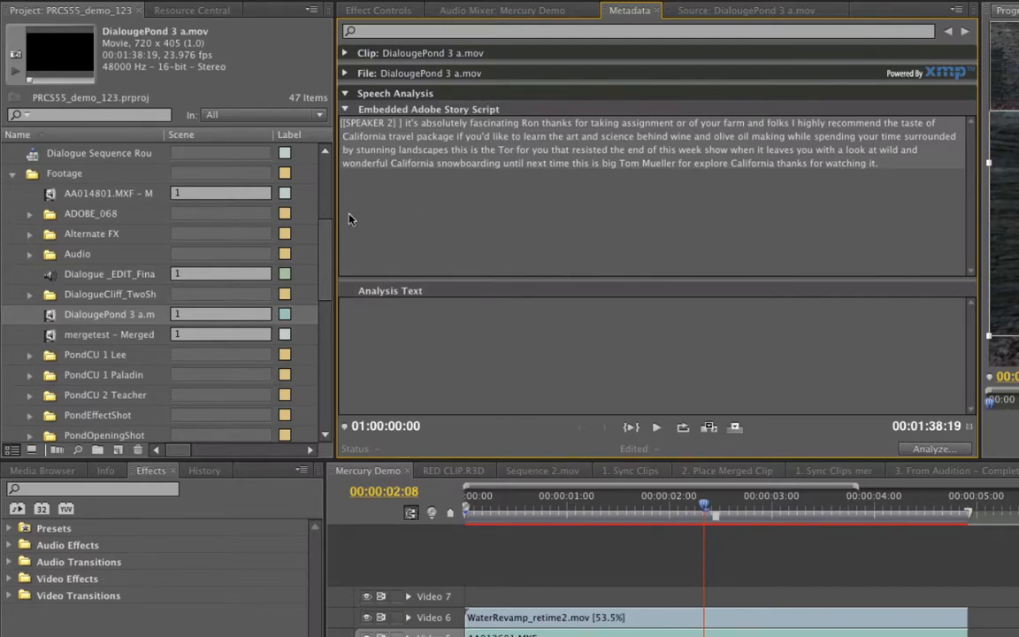
pyautogui.moveTo(482, 216)
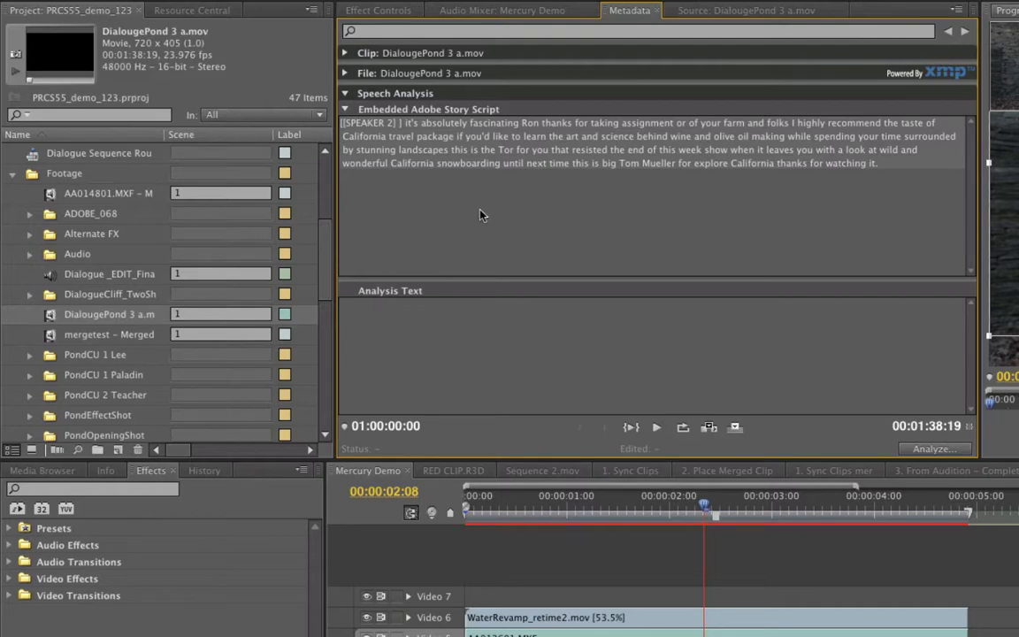
pyautogui.moveTo(542, 210)
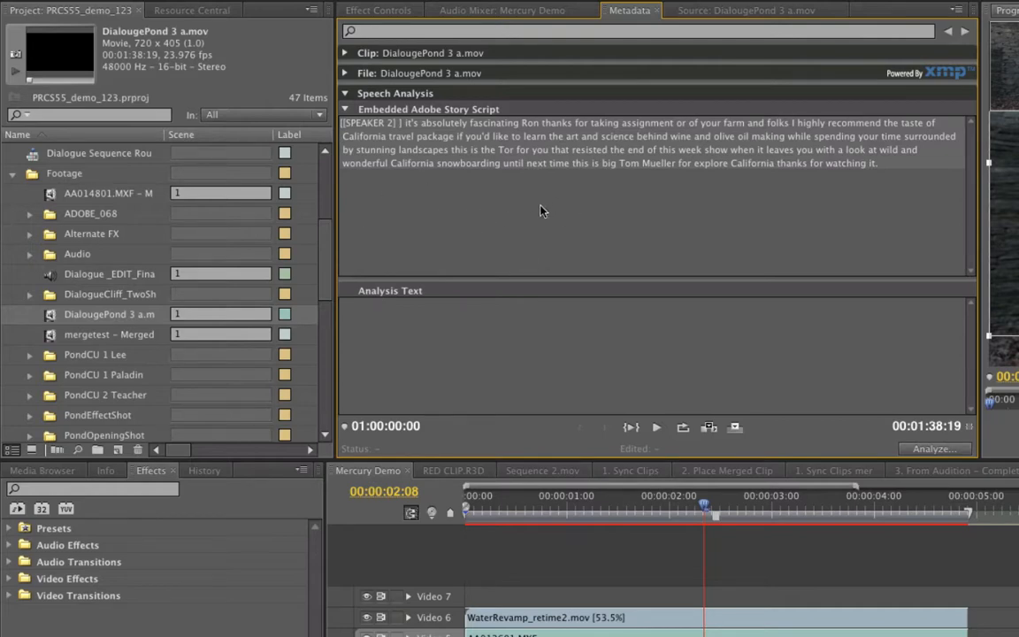
pyautogui.moveTo(425, 219)
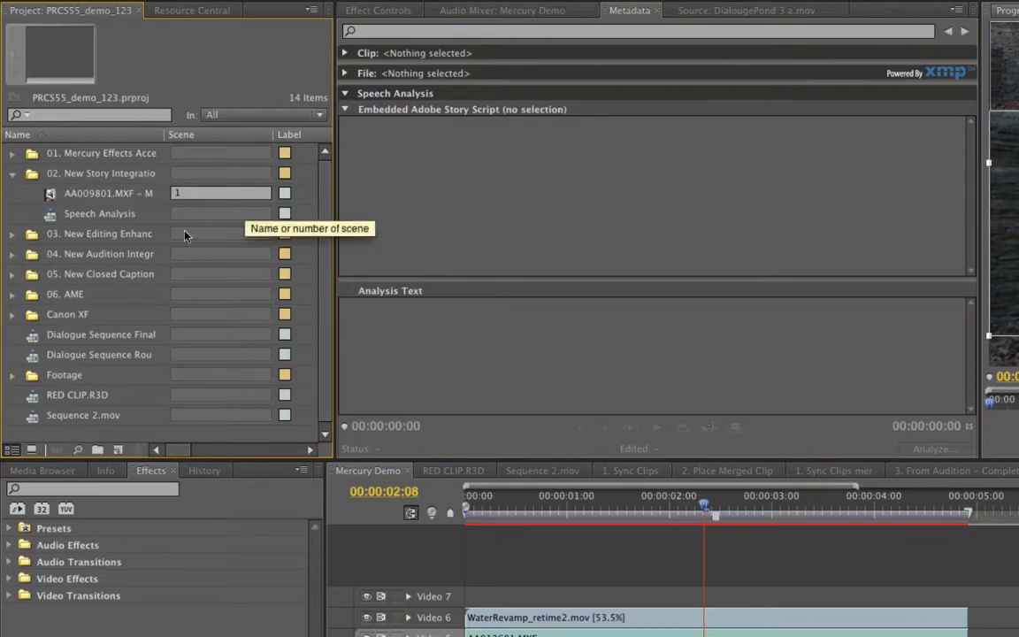
pyautogui.moveTo(21, 247)
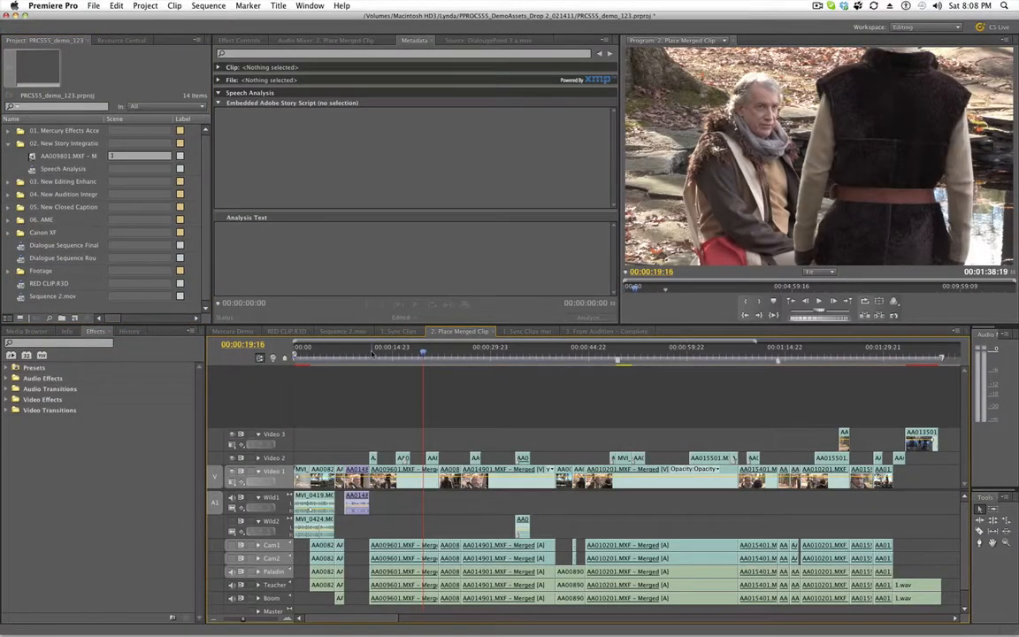
# Step: Cue the Place Merged Clip sequence playhead to about 00:00:13:13
pyautogui.click(372, 357)
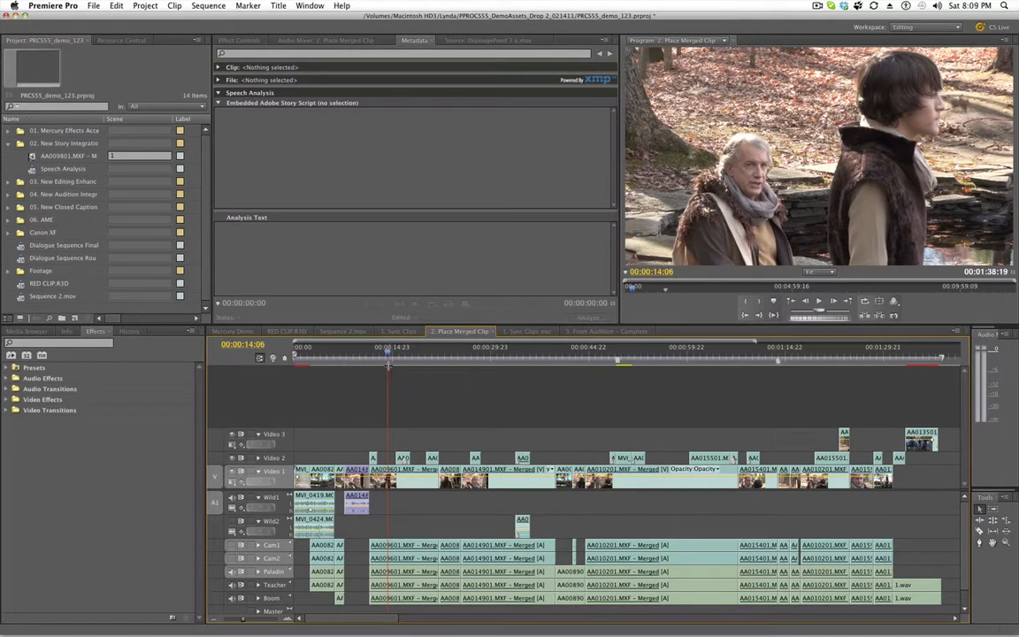
pyautogui.moveTo(388, 358)
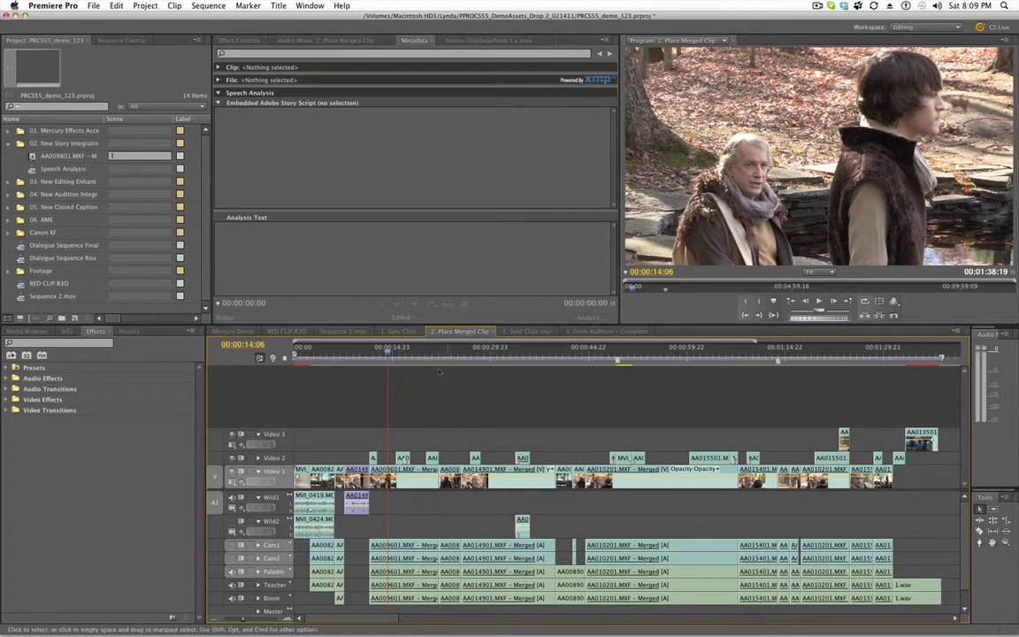
pyautogui.click(451, 345)
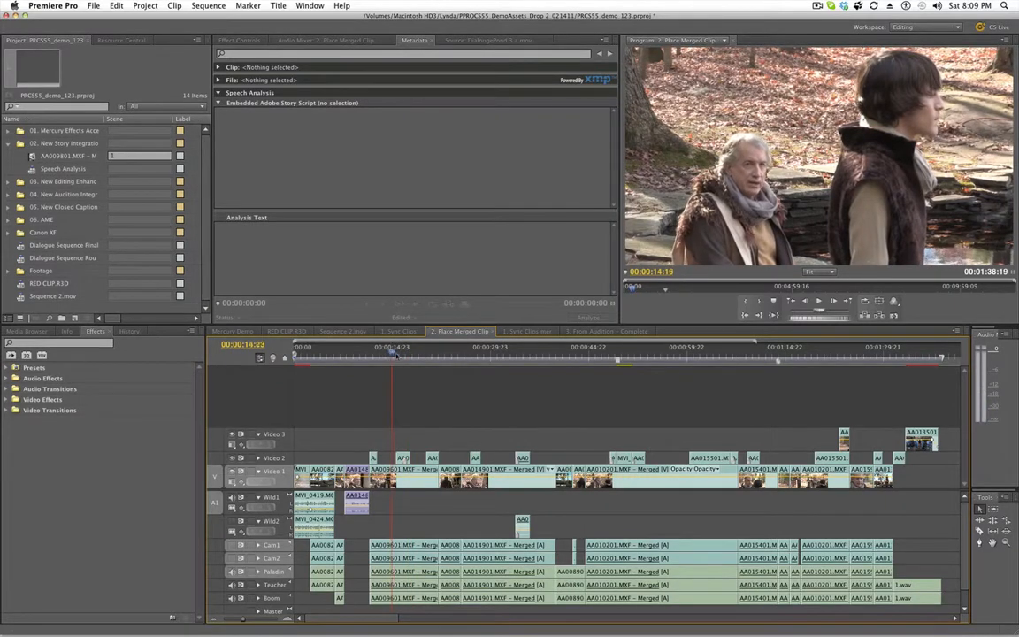
pyautogui.click(397, 354)
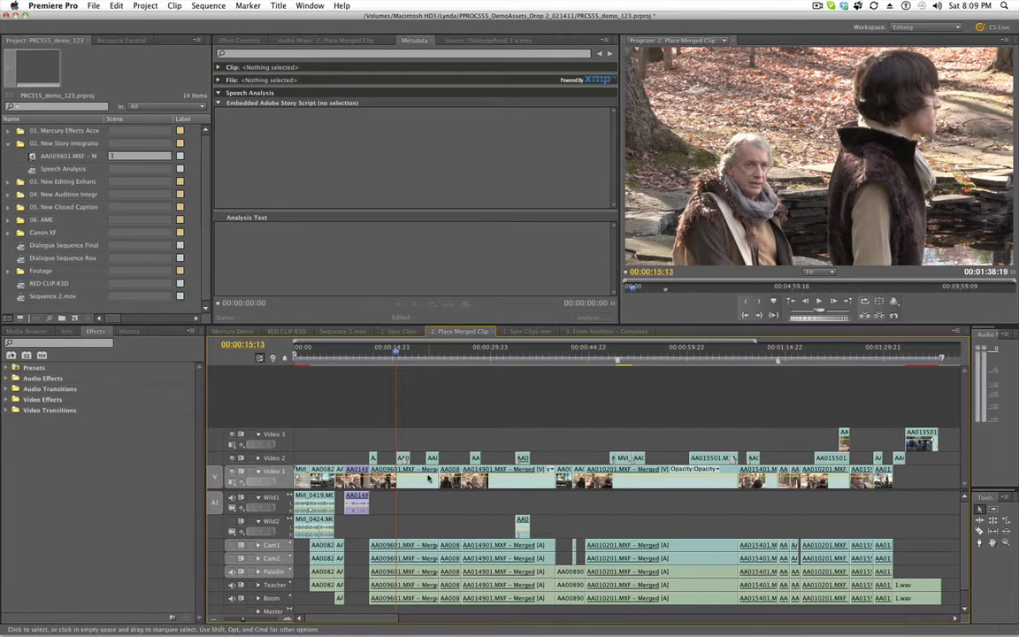
pyautogui.moveTo(411, 516)
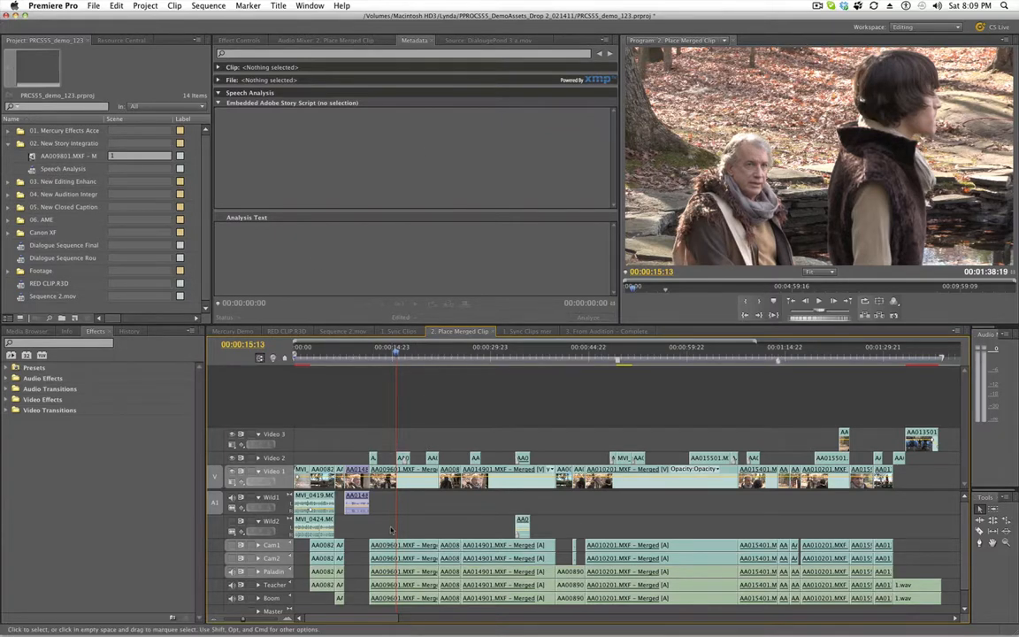
pyautogui.moveTo(421, 416)
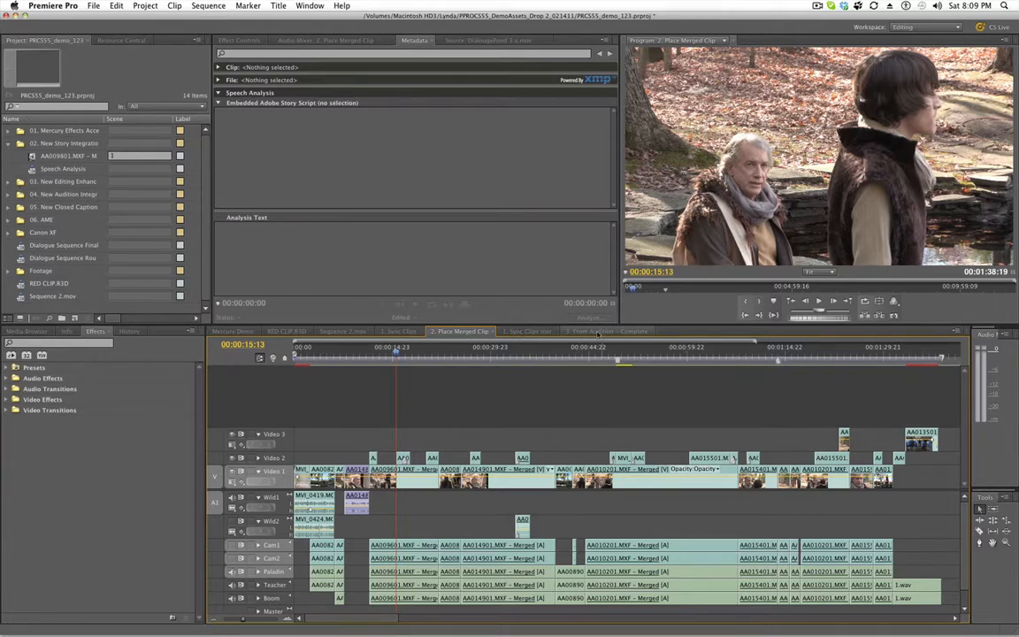
# Step: Show the AA014801.MXF clip's Motion Position keyframes on its track
pyautogui.click(606, 330)
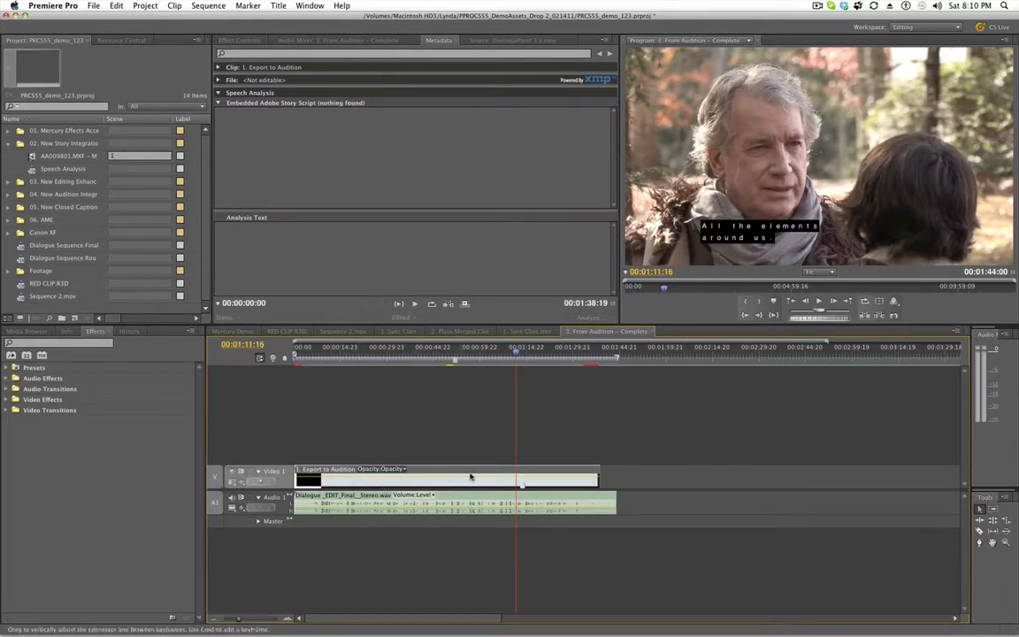
pyautogui.rightClick(446, 481)
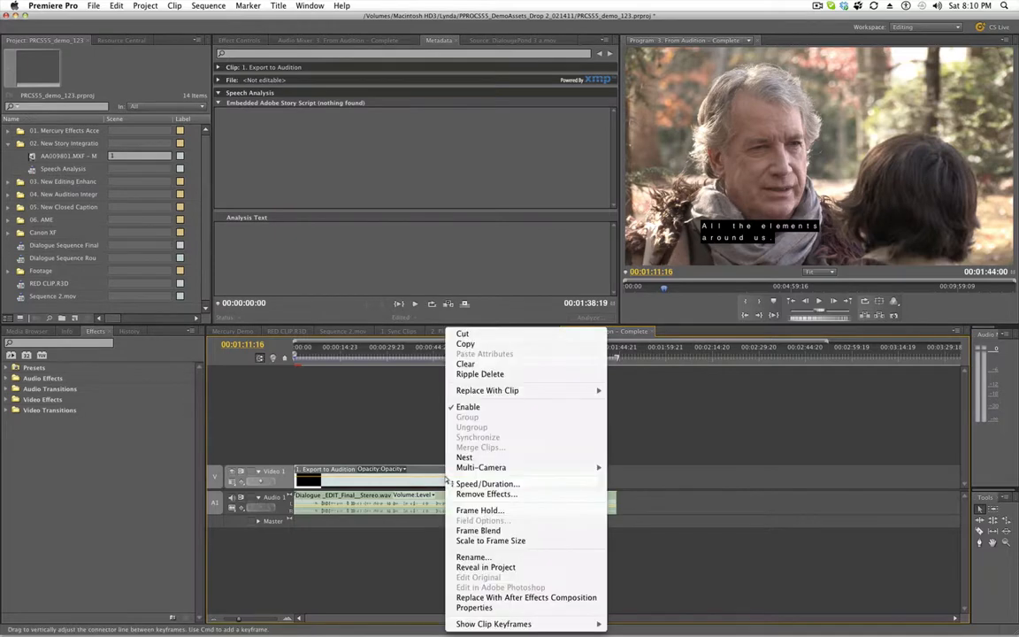
pyautogui.moveTo(492, 623)
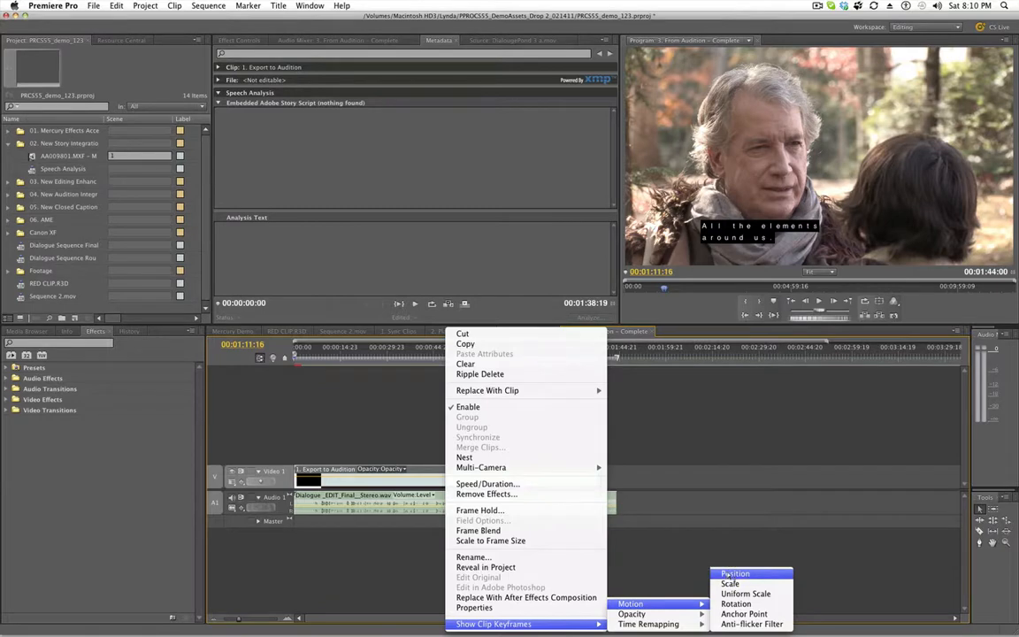
pyautogui.click(736, 573)
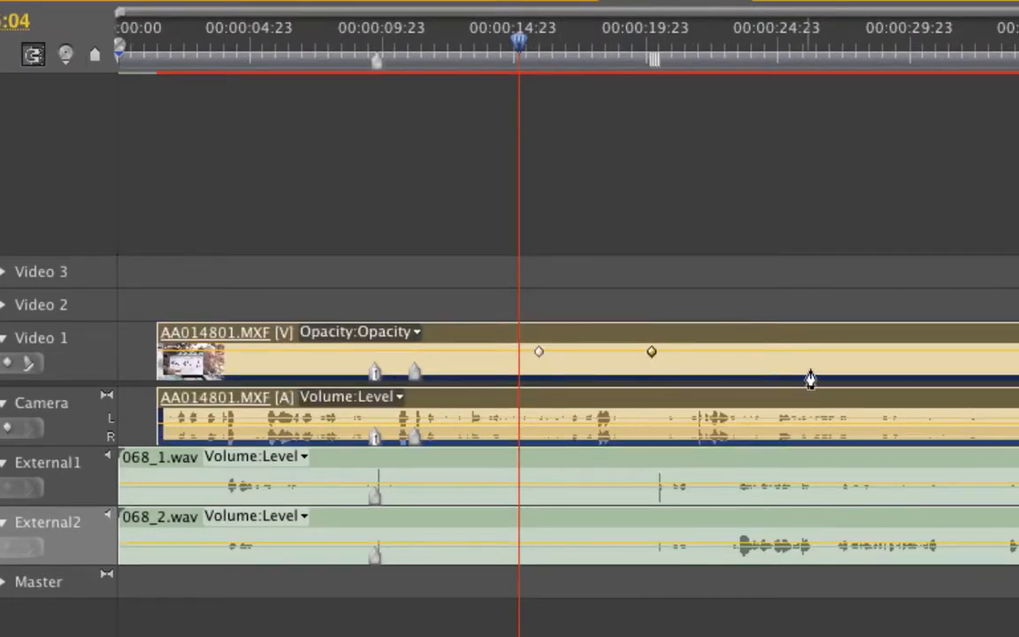
# Step: Add and adjust opacity keyframes into a rising-and-falling line, one near 26 seconds
pyautogui.moveTo(651, 352); pyautogui.dragTo(651, 370)
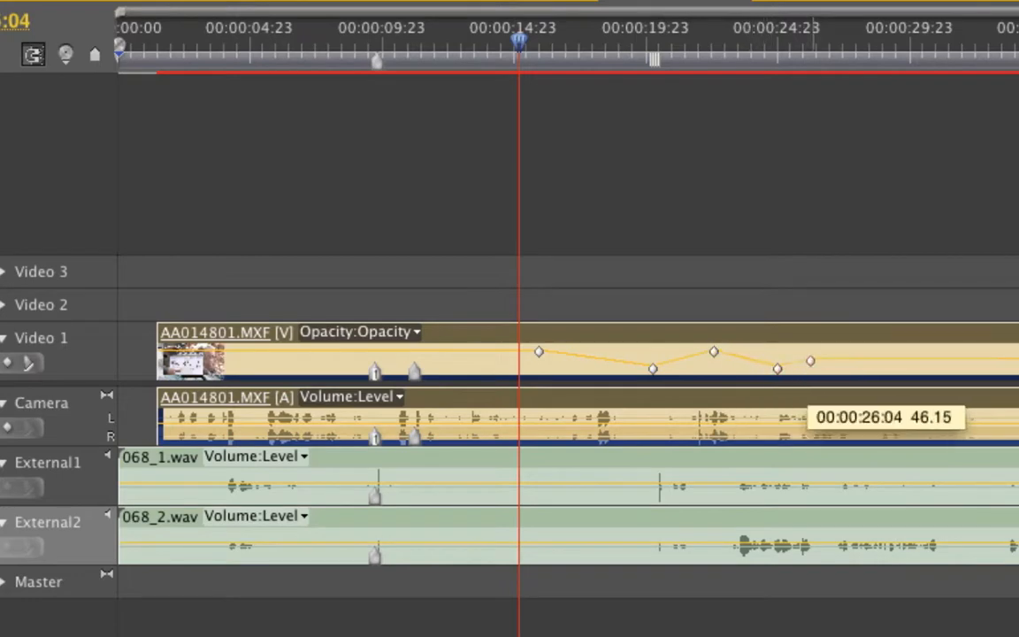
pyautogui.moveTo(810, 361); pyautogui.dragTo(828, 350)
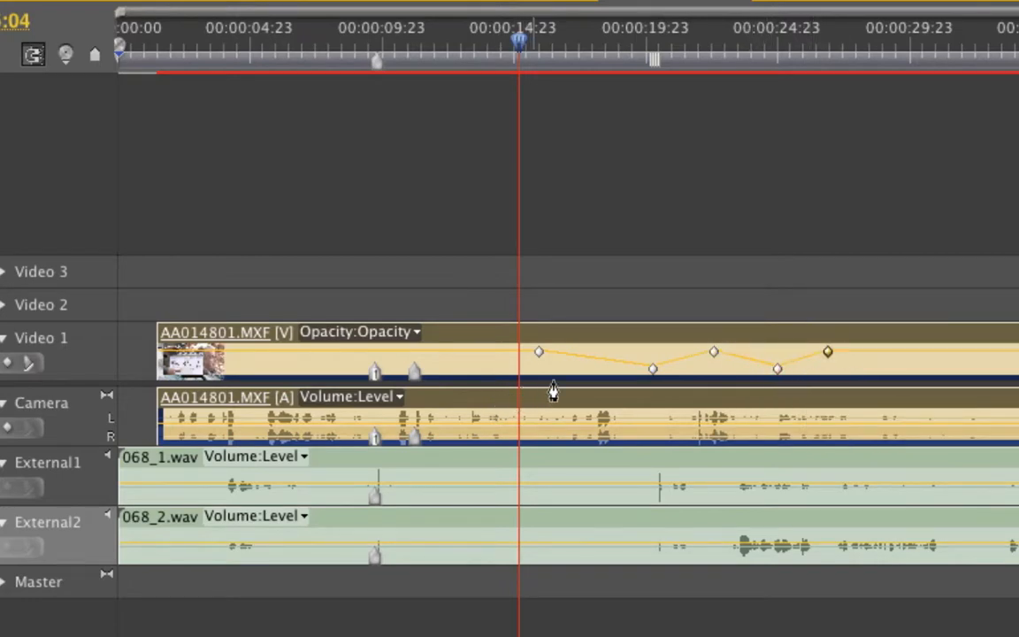
pyautogui.moveTo(556, 372)
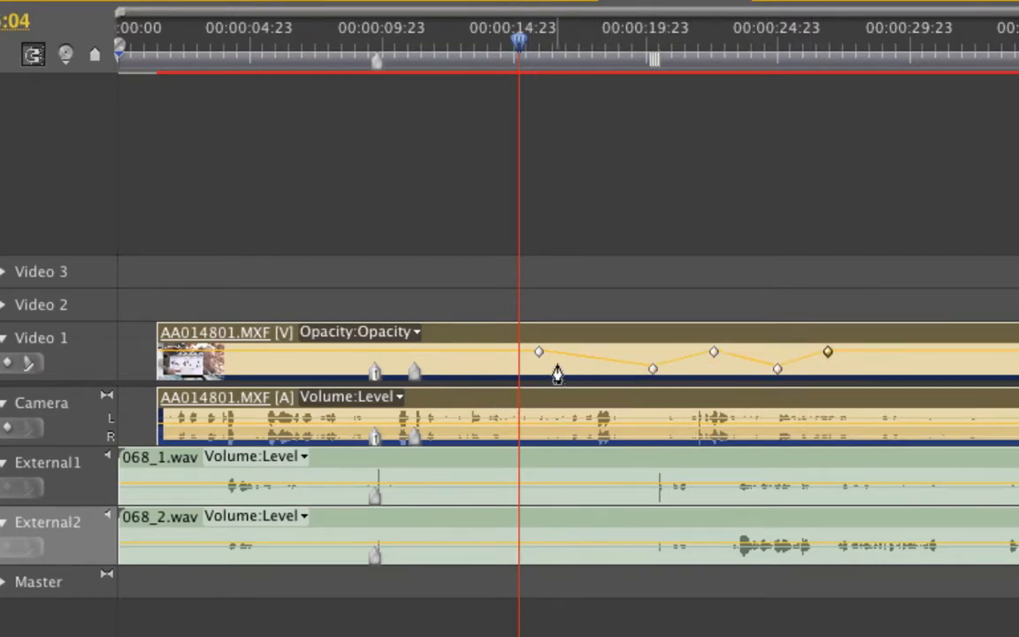
pyautogui.moveTo(676, 343)
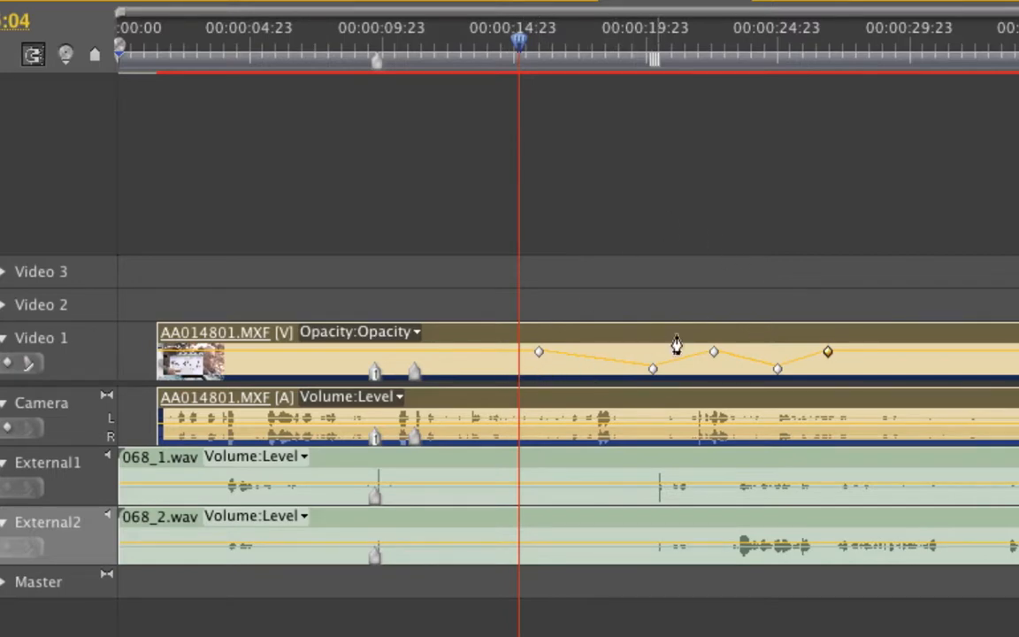
pyautogui.moveTo(71, 159)
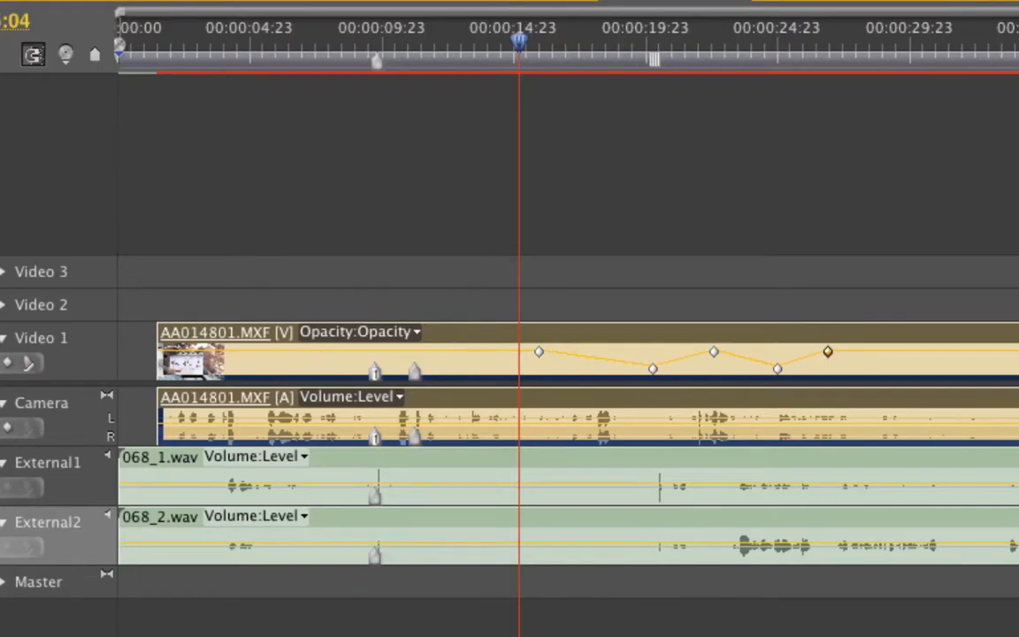
pyautogui.moveTo(982, 35)
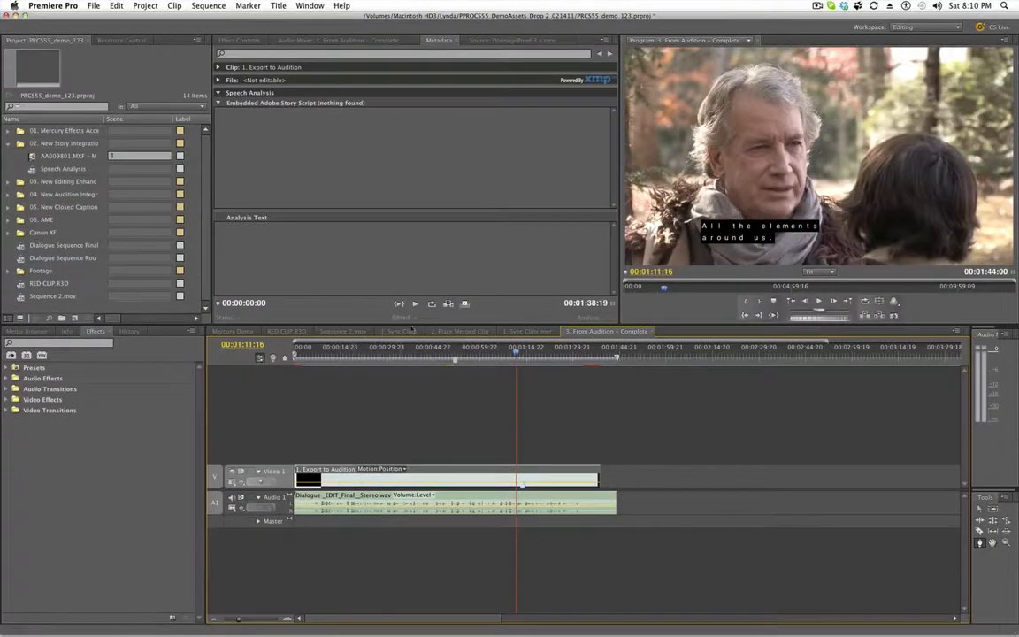
# Step: Step through the sequence tabs back to 2. Place Merged Clip
pyautogui.click(344, 331)
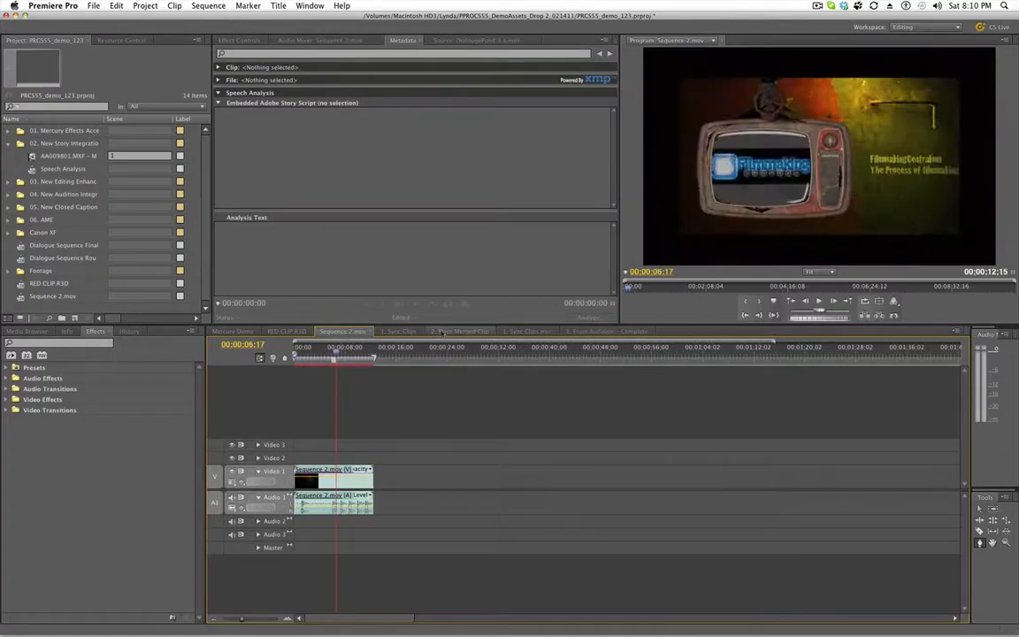
pyautogui.click(460, 331)
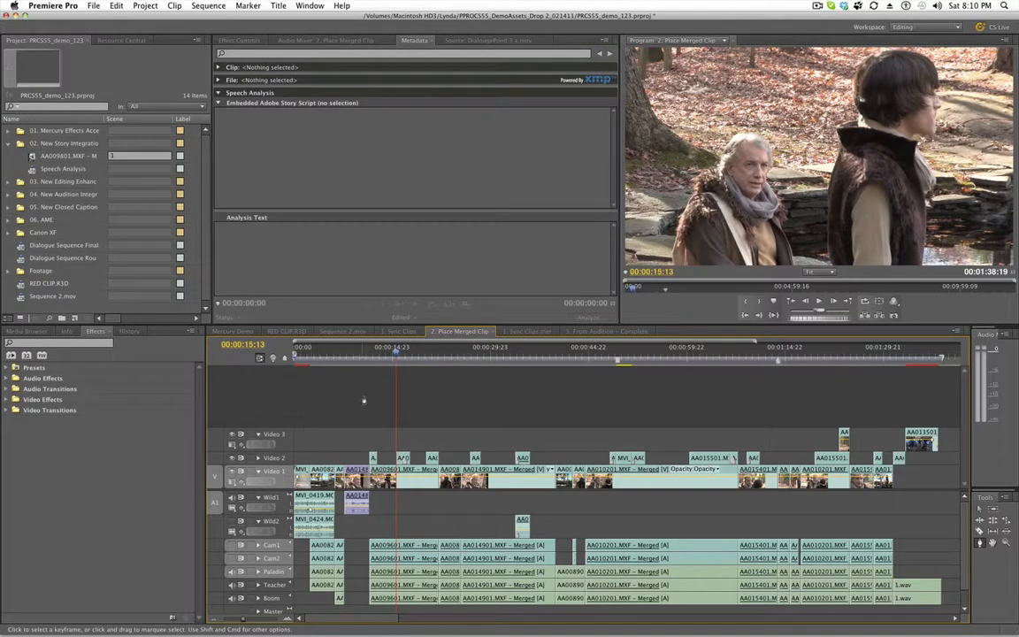
pyautogui.moveTo(418, 439)
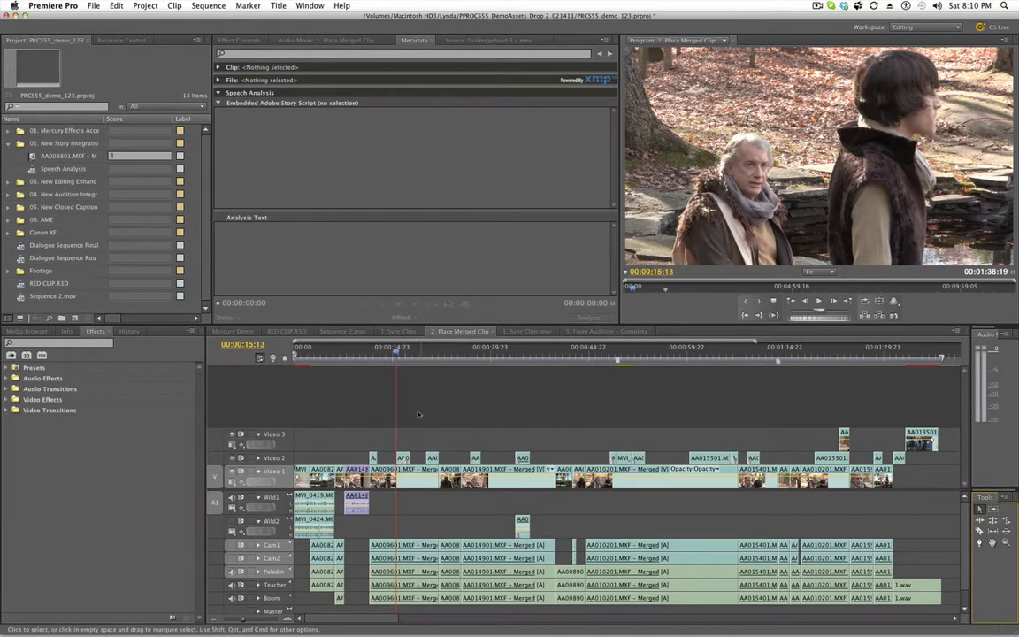
pyautogui.moveTo(336, 414)
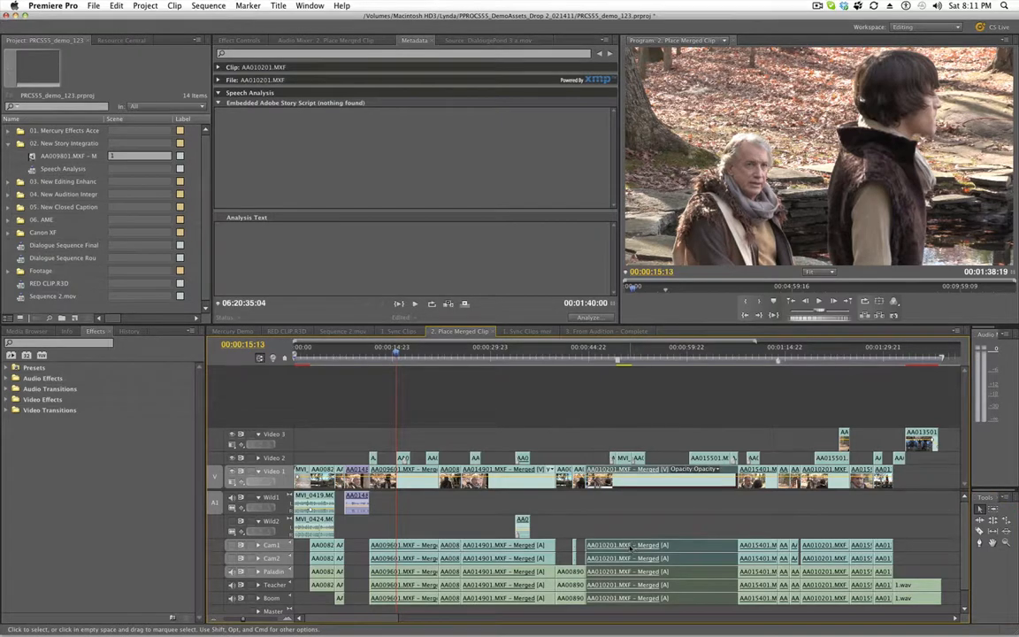
pyautogui.rightClick(607, 546)
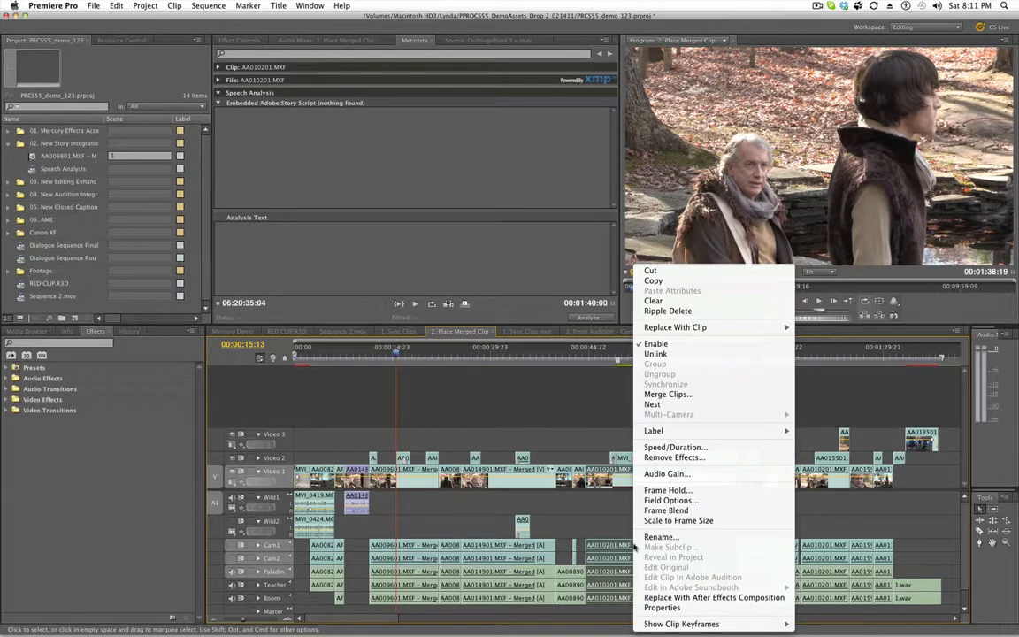
pyautogui.moveTo(707, 591)
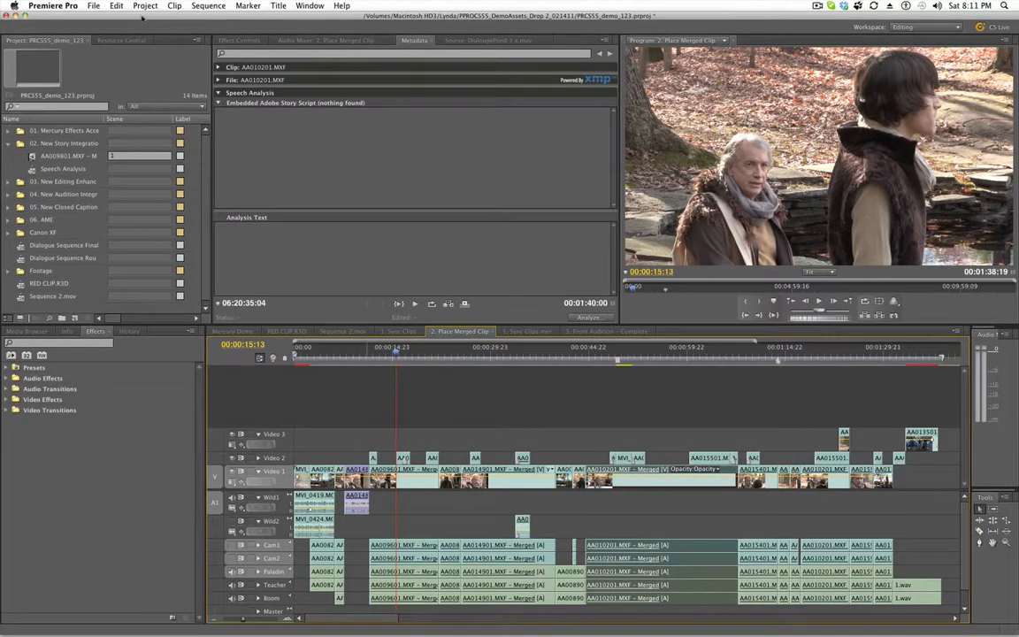
pyautogui.click(93, 5)
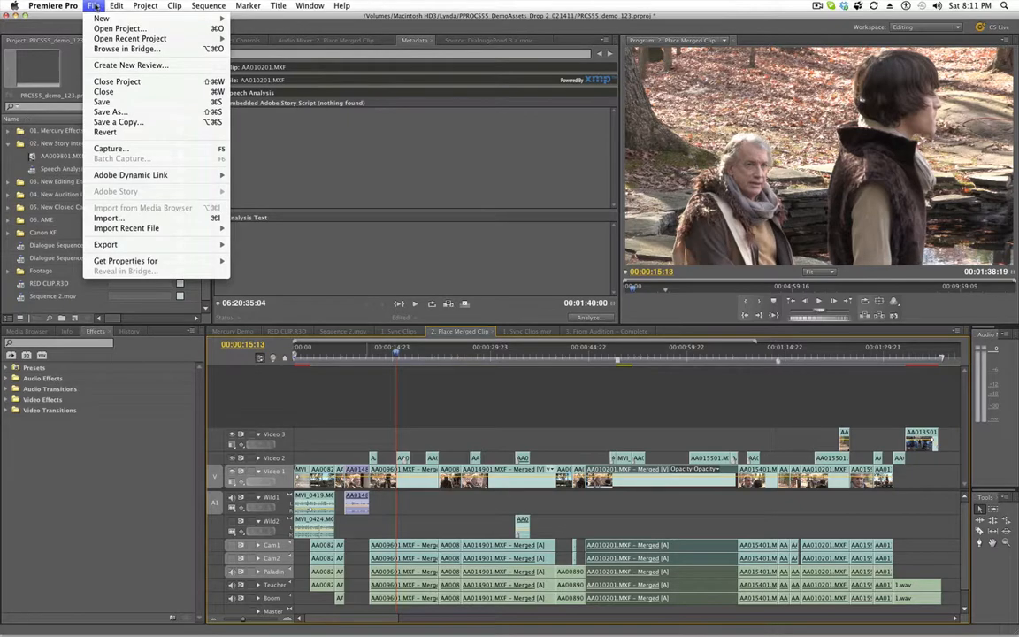
pyautogui.moveTo(110, 218)
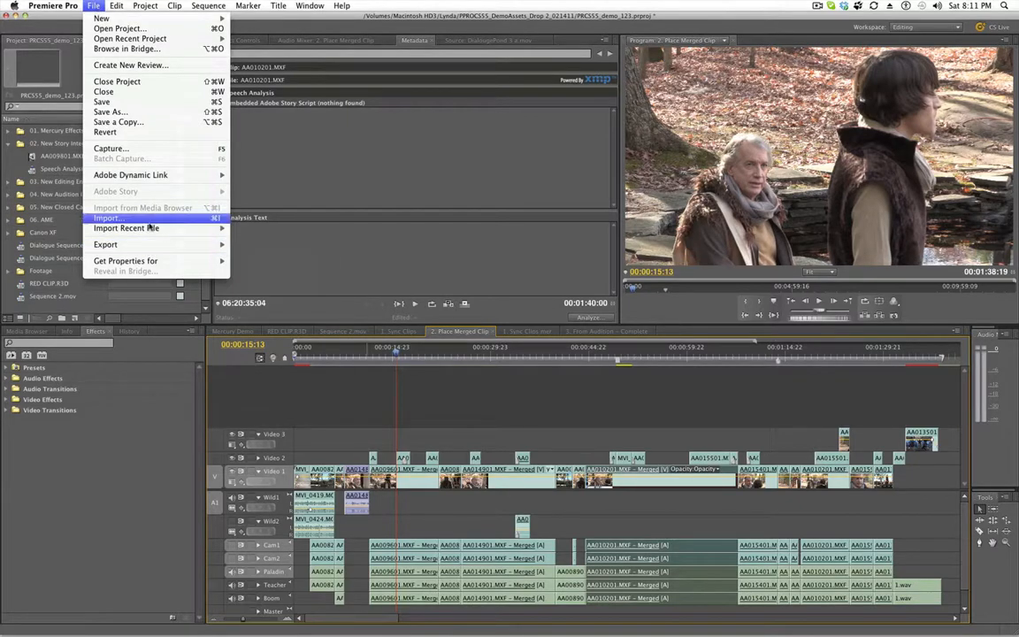
pyautogui.click(116, 7)
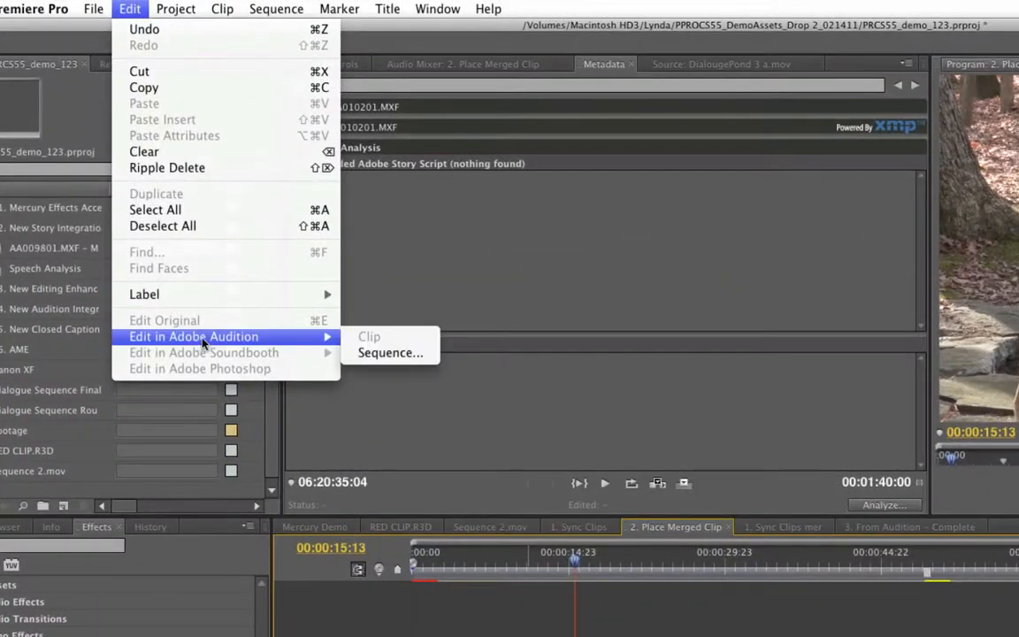
pyautogui.moveTo(389, 354)
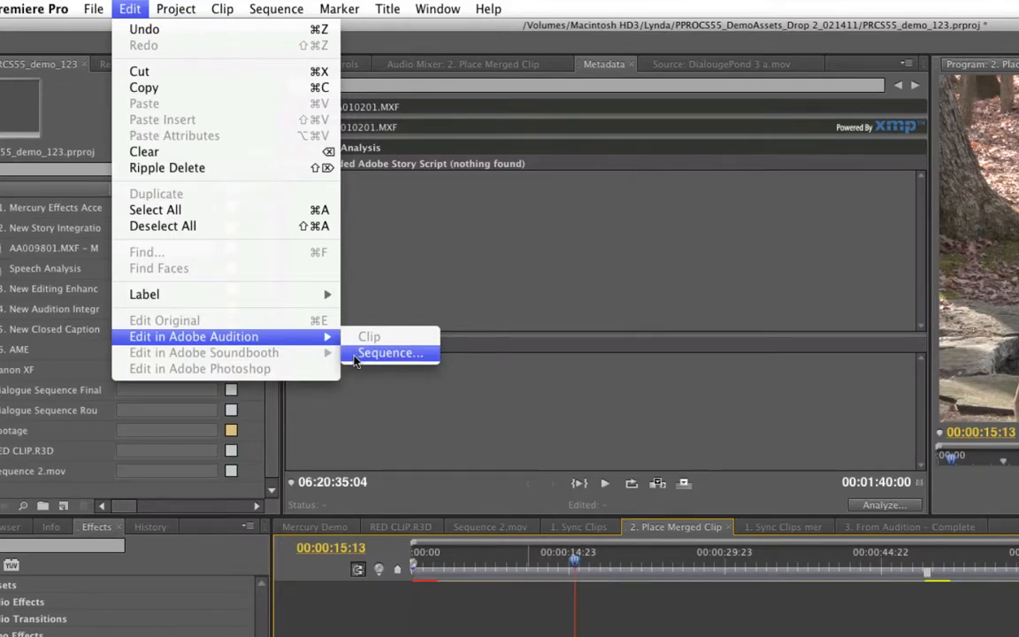
pyautogui.moveTo(333, 361)
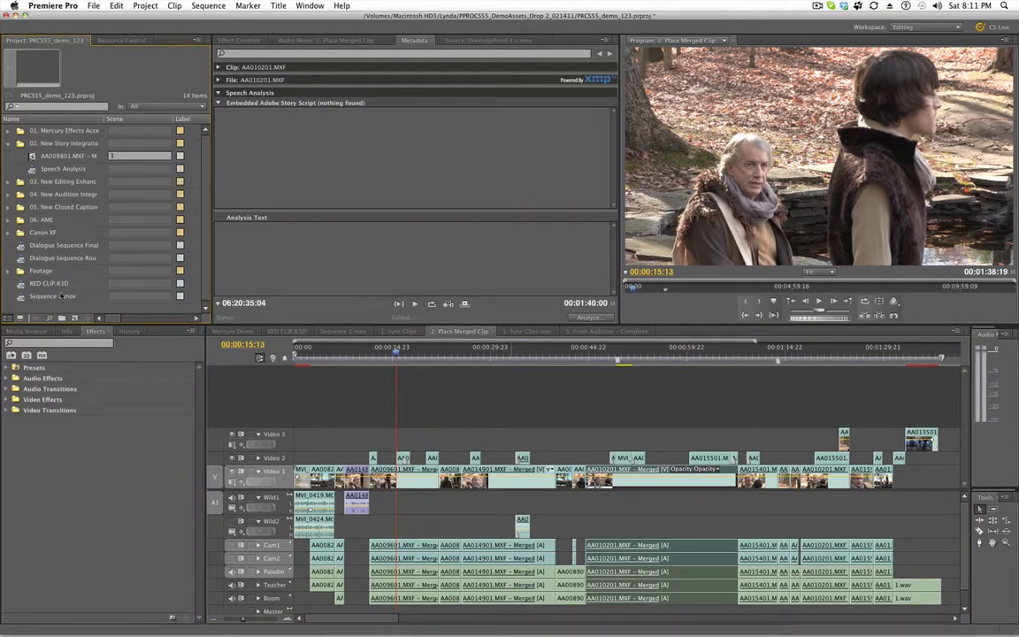
pyautogui.click(49, 284)
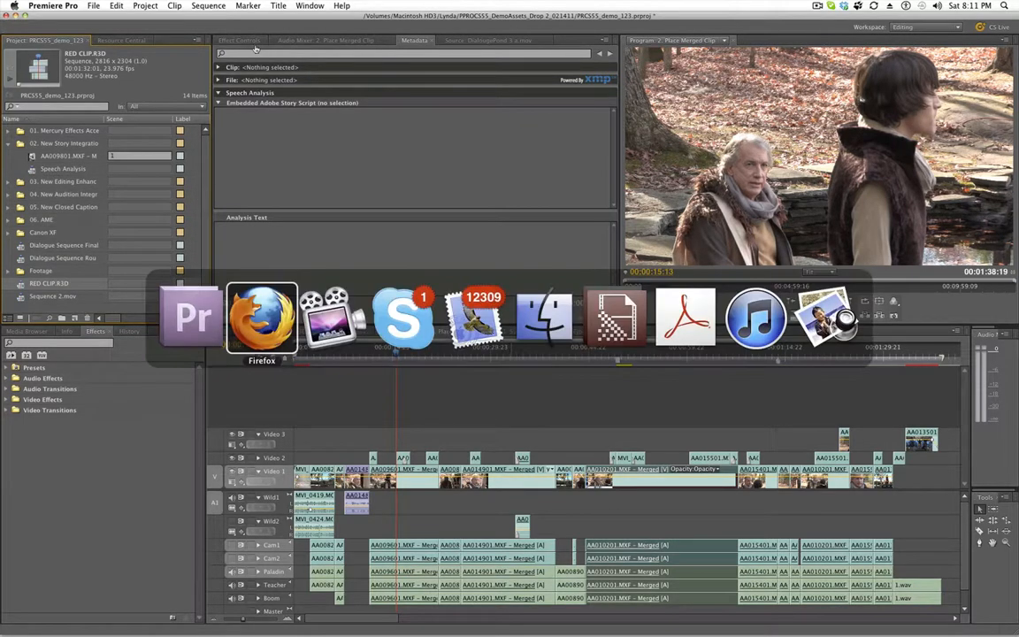
# Step: Switch to Adobe Media Encoder CS5.5 showing its empty Queue and Watch Folders
pyautogui.click(616, 317)
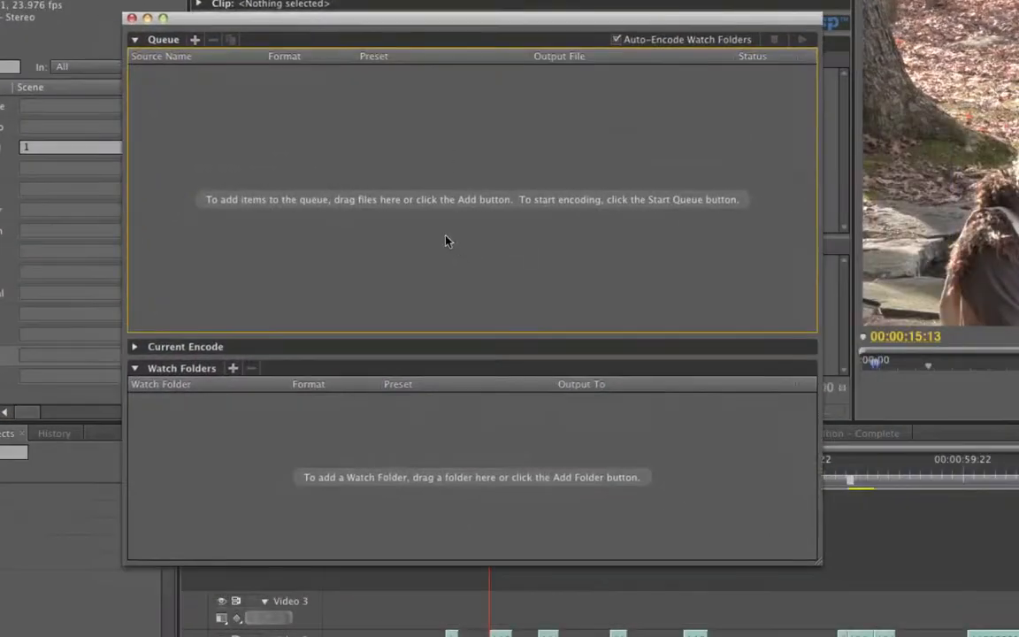
pyautogui.moveTo(319, 304)
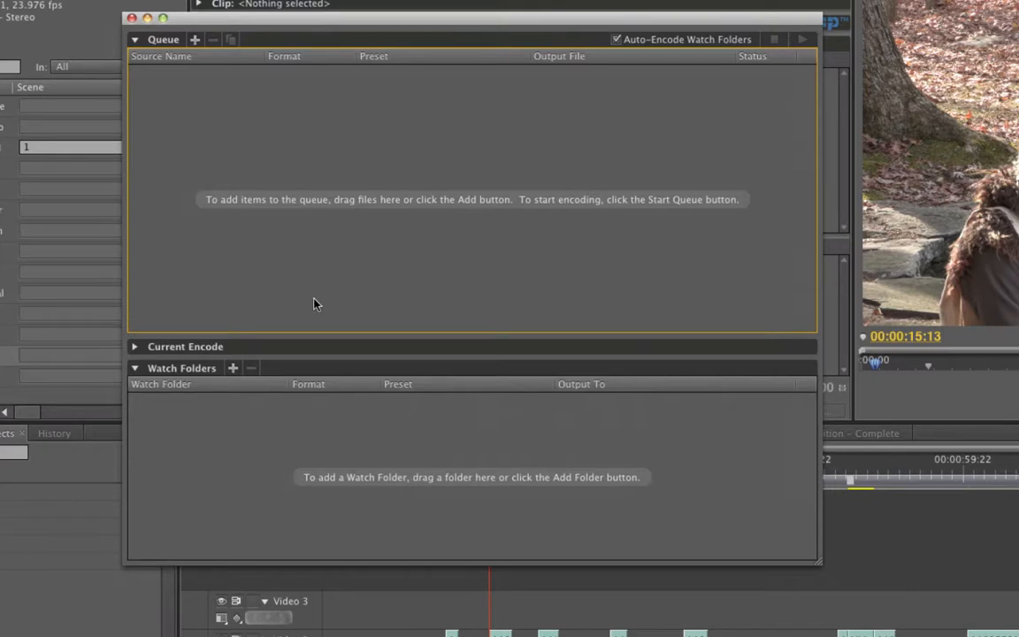
pyautogui.moveTo(204, 143)
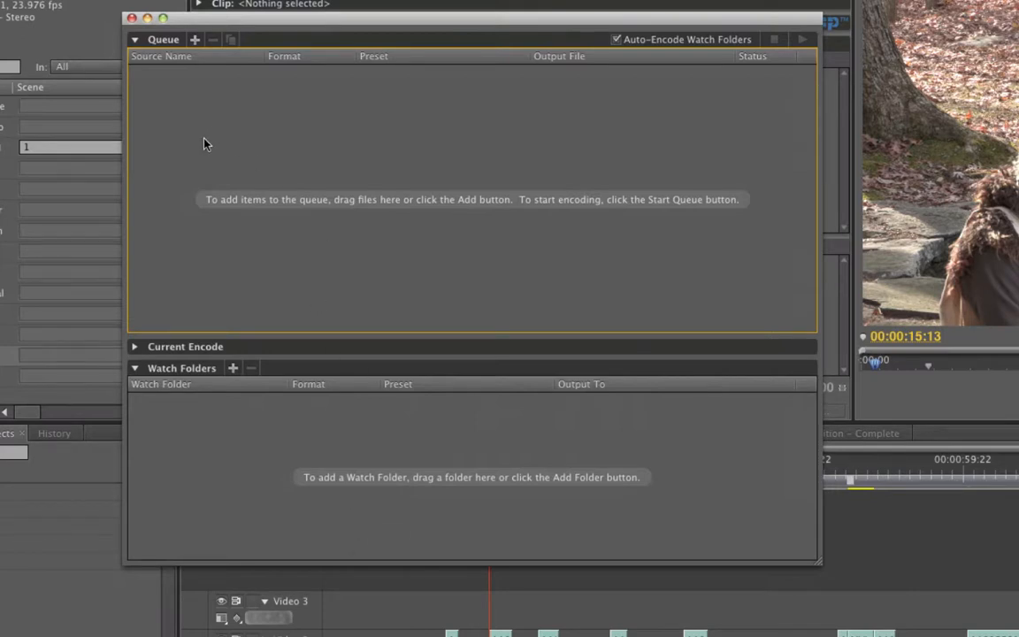
pyautogui.moveTo(260, 115)
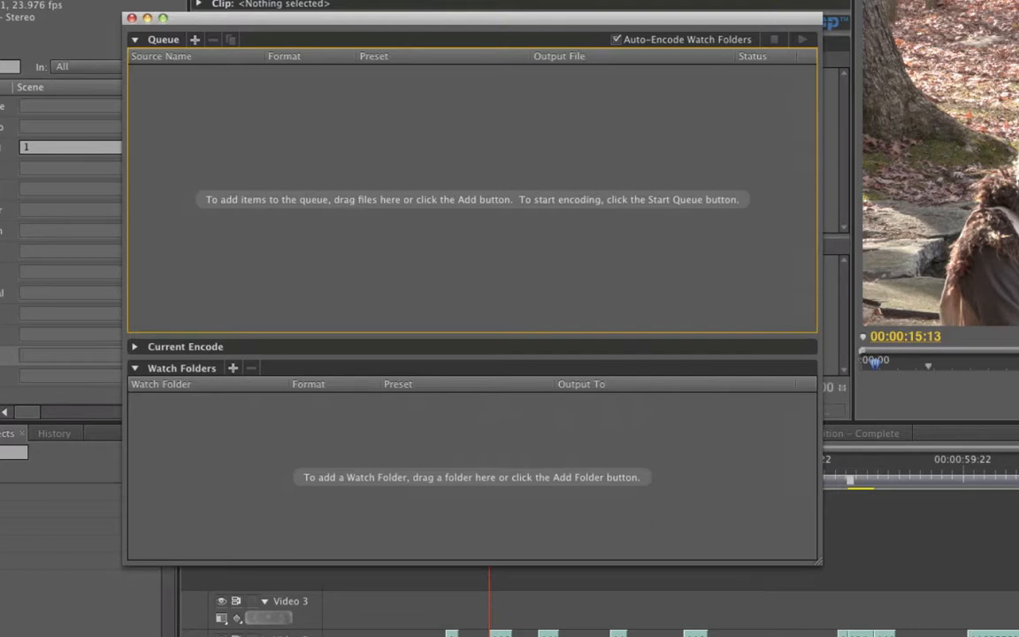
pyautogui.moveTo(198, 187)
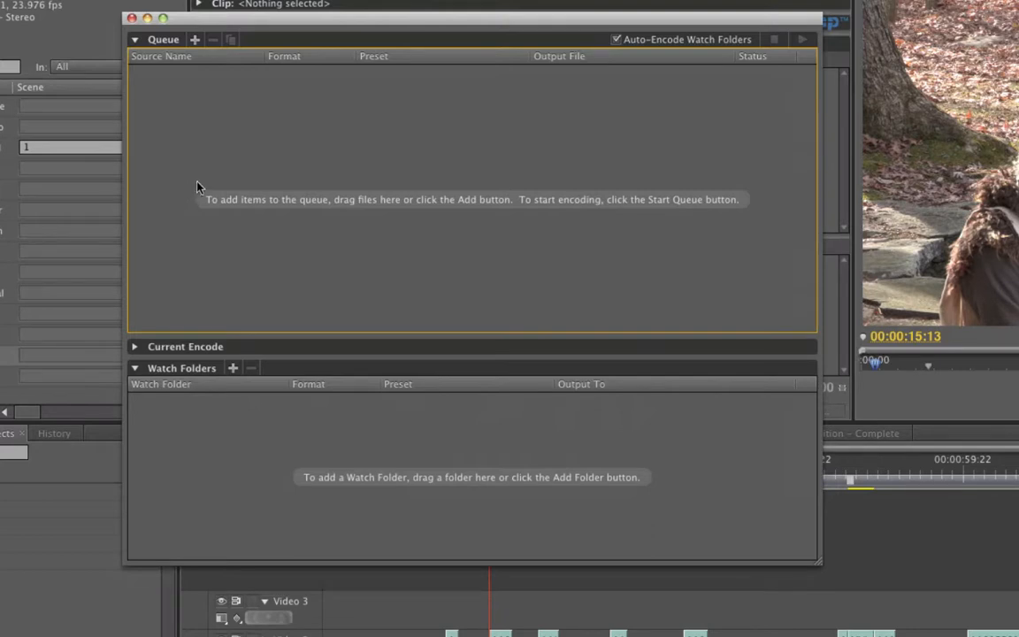
pyautogui.moveTo(381, 156)
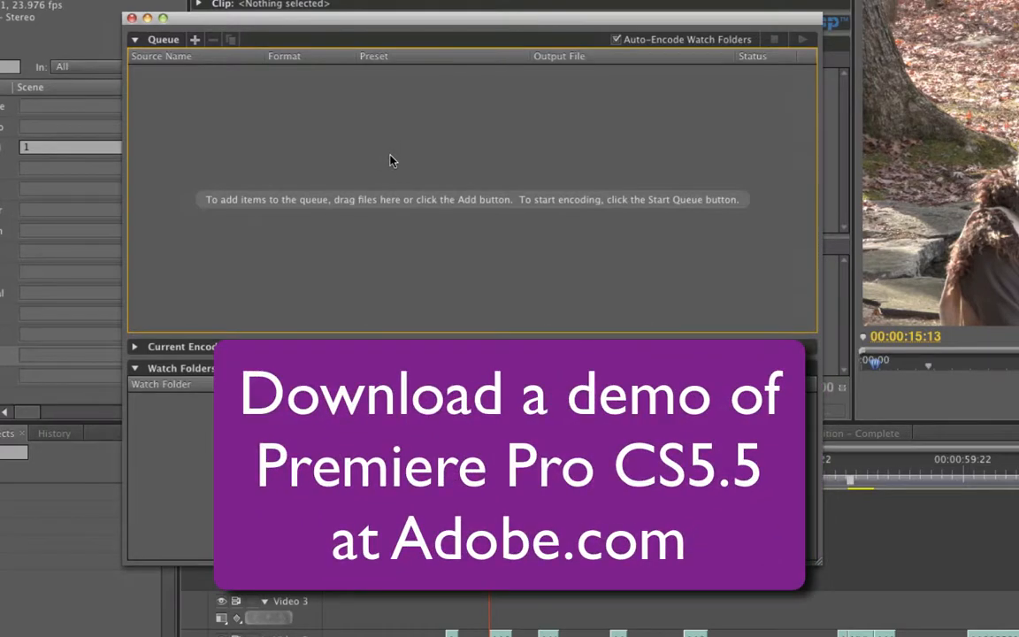
pyautogui.moveTo(396, 159)
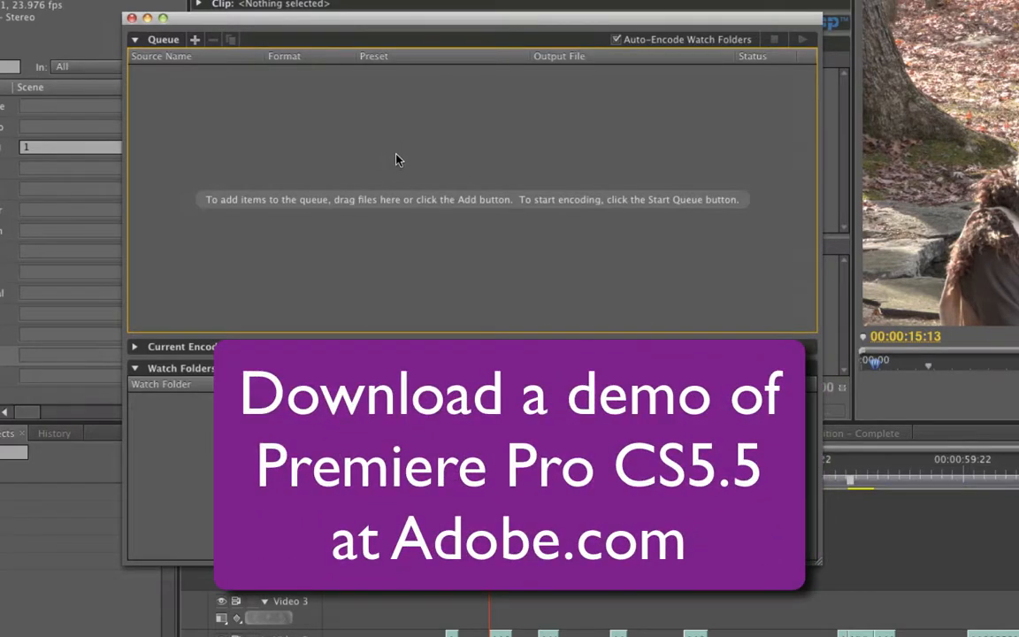
pyautogui.moveTo(452, 145)
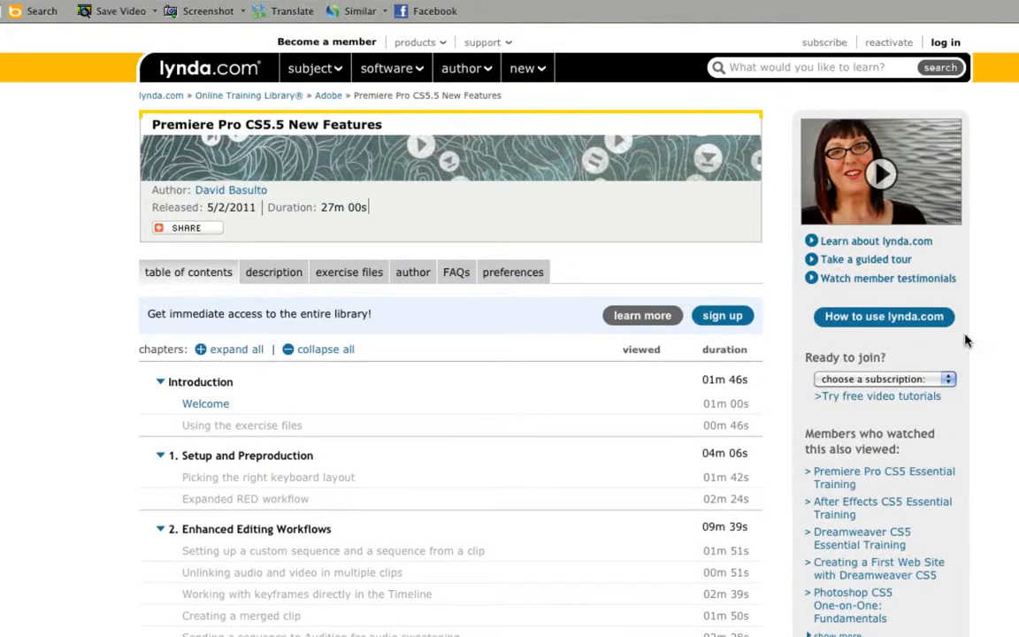
# Step: Scroll down the course's chapter table of contents
pyautogui.scroll(-3)
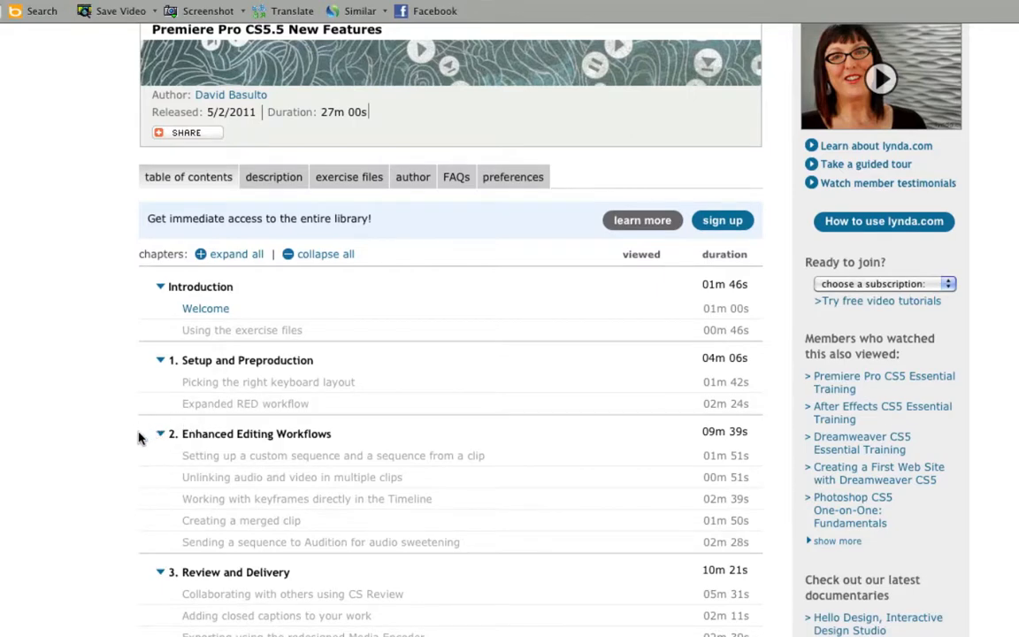
pyautogui.moveTo(396, 149)
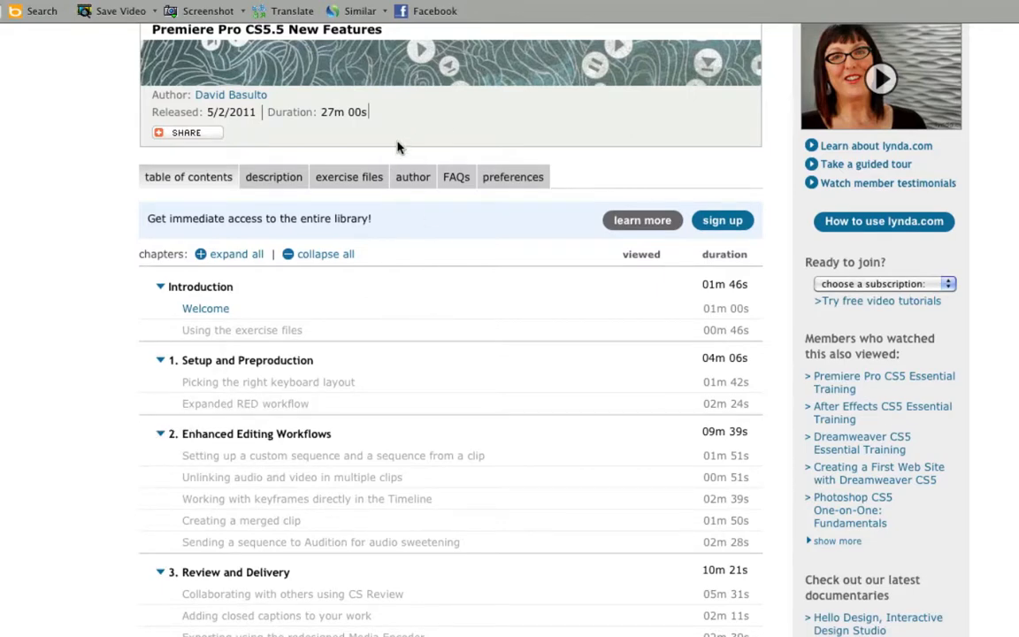
pyautogui.moveTo(386, 151)
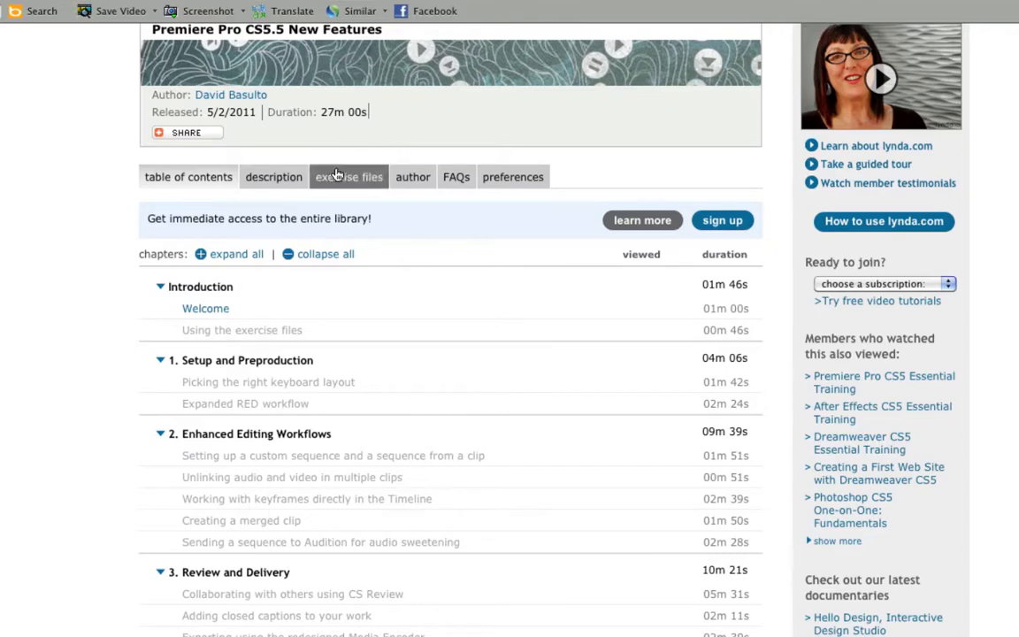
pyautogui.moveTo(361, 159)
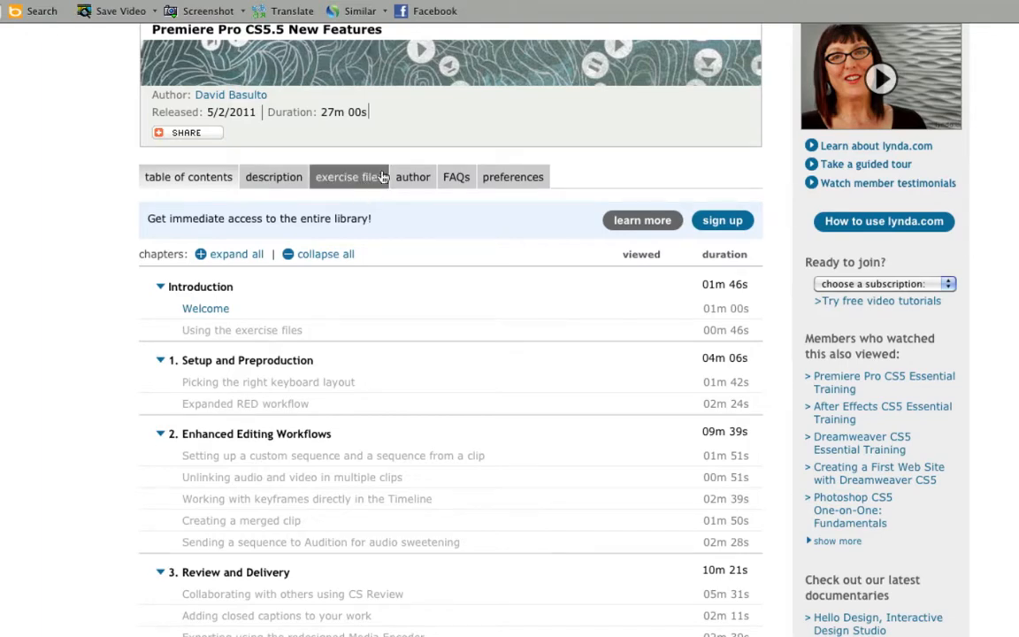
pyautogui.moveTo(428, 167)
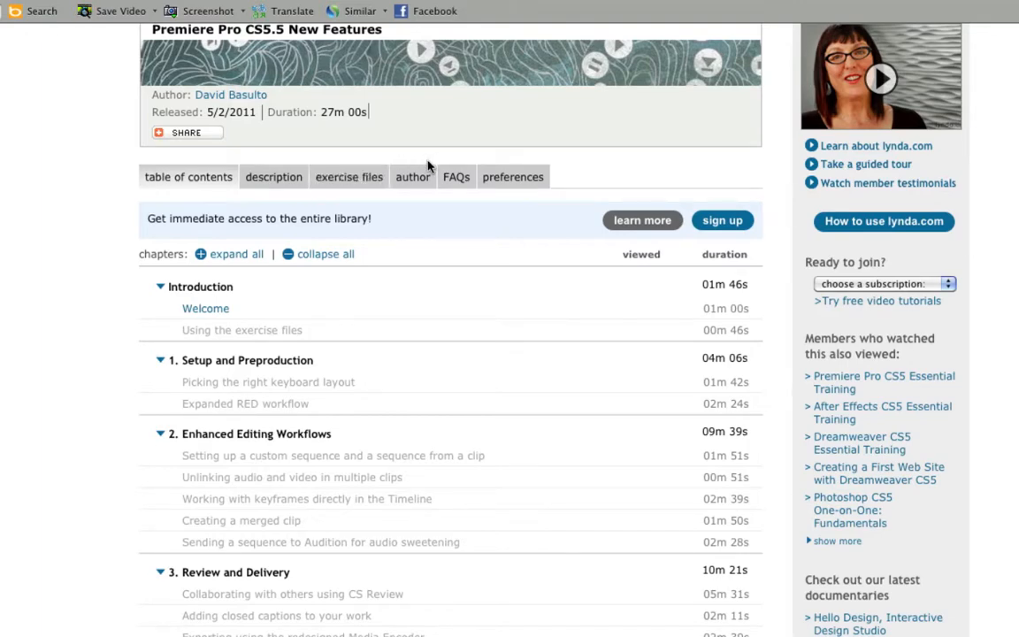
pyautogui.moveTo(446, 153)
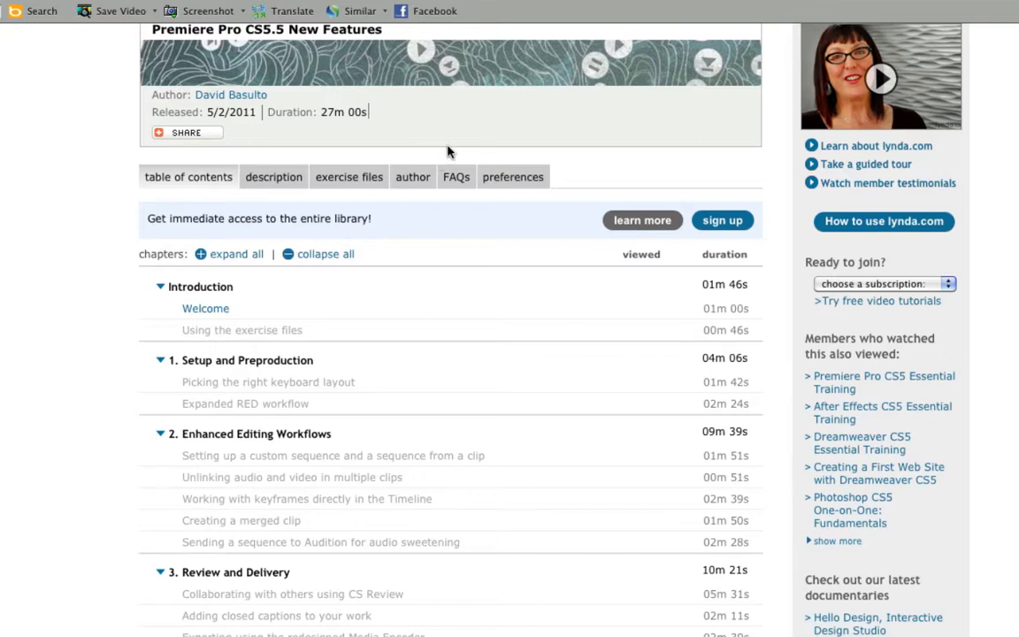
pyautogui.moveTo(453, 152)
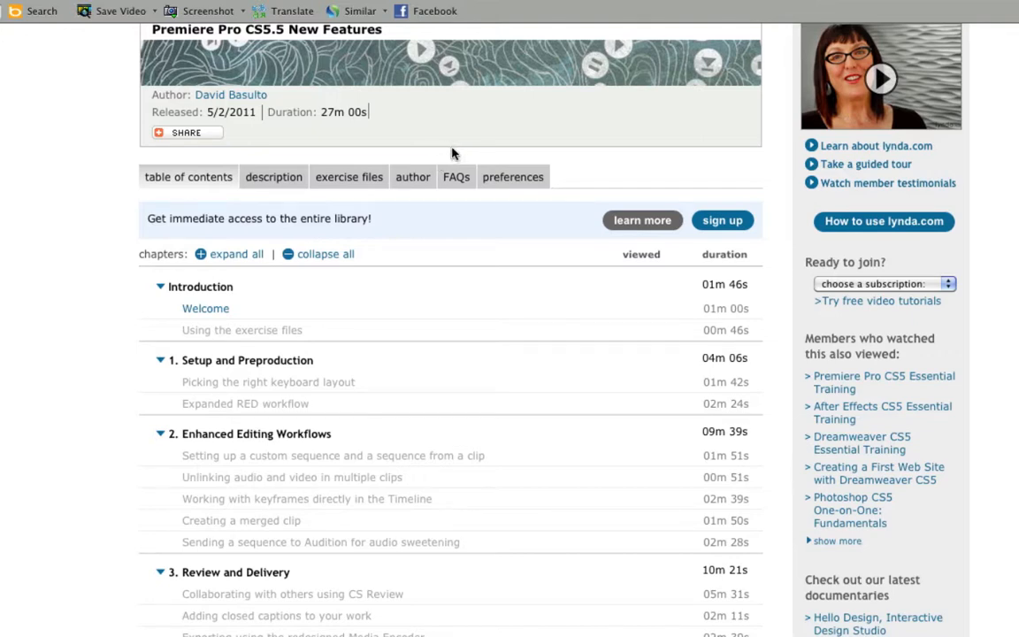
pyautogui.moveTo(529, 122)
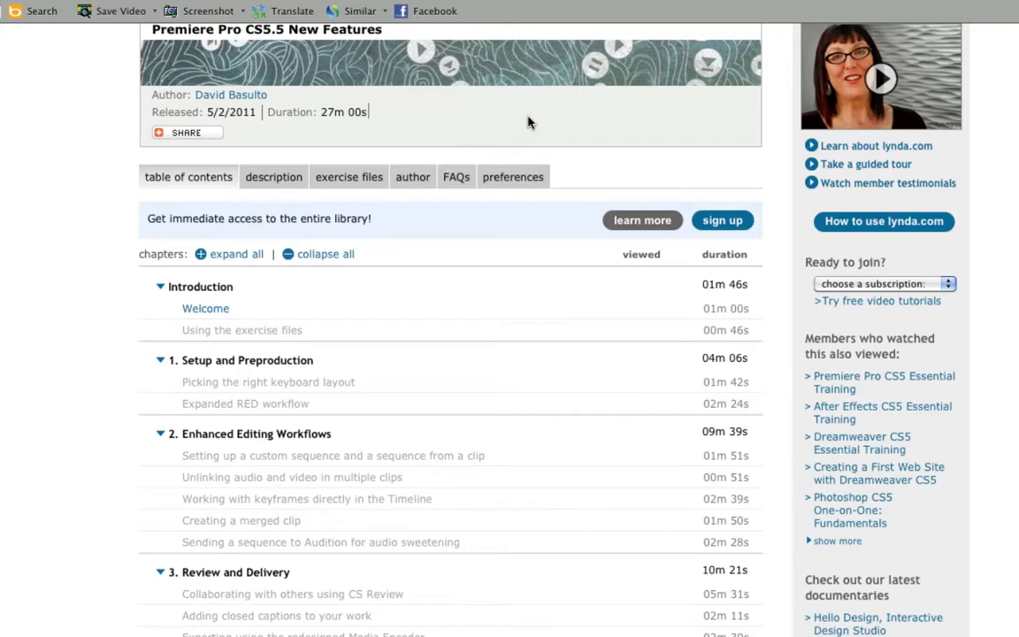